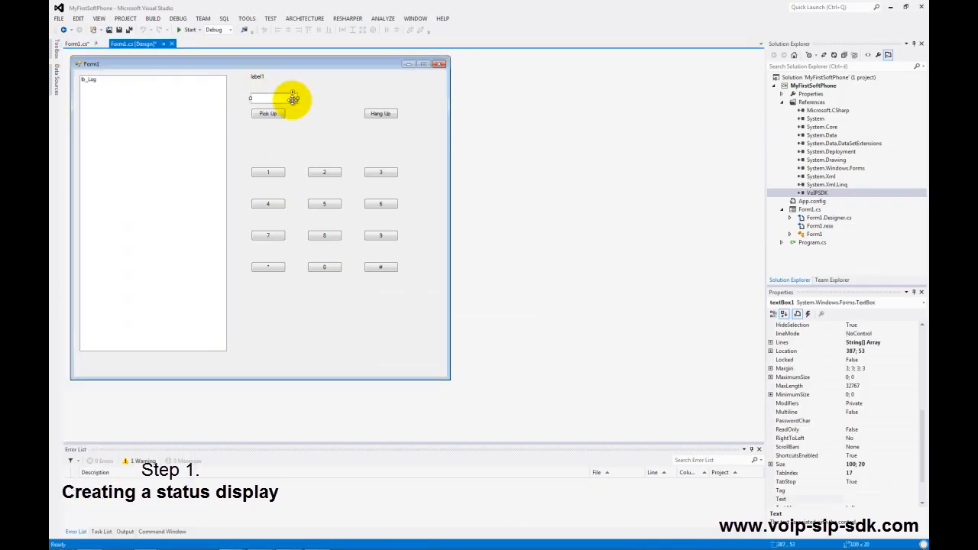
# Step: Add a wide tb_Display text box that shows "Ringing (" + e.Item + ")" on incoming calls, then run
pyautogui.moveTo(294, 98); pyautogui.dragTo(397, 97)
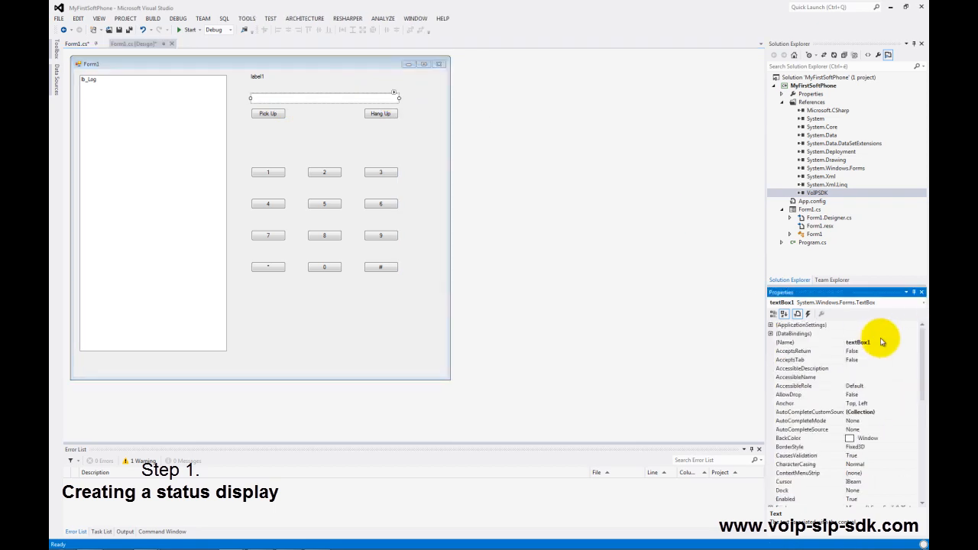
pyautogui.write('tb_Display')
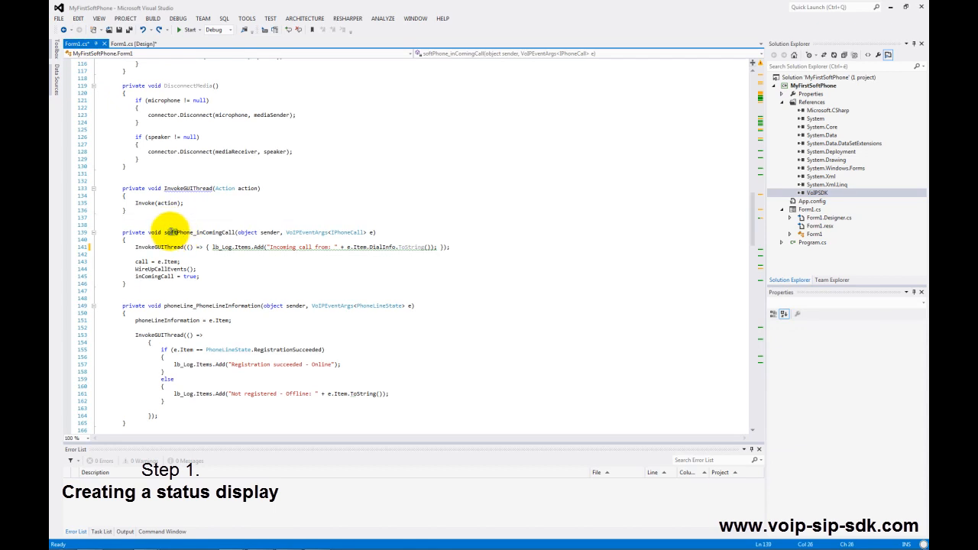
pyautogui.write('tb_Display.Text = "Ringing (" + e.Item.ToString() + ")";')
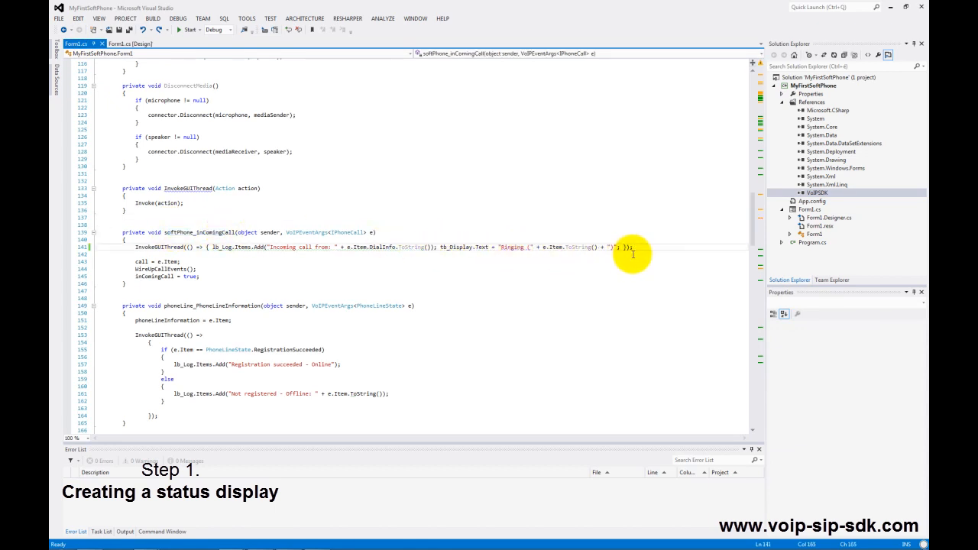
pyautogui.click(188, 31)
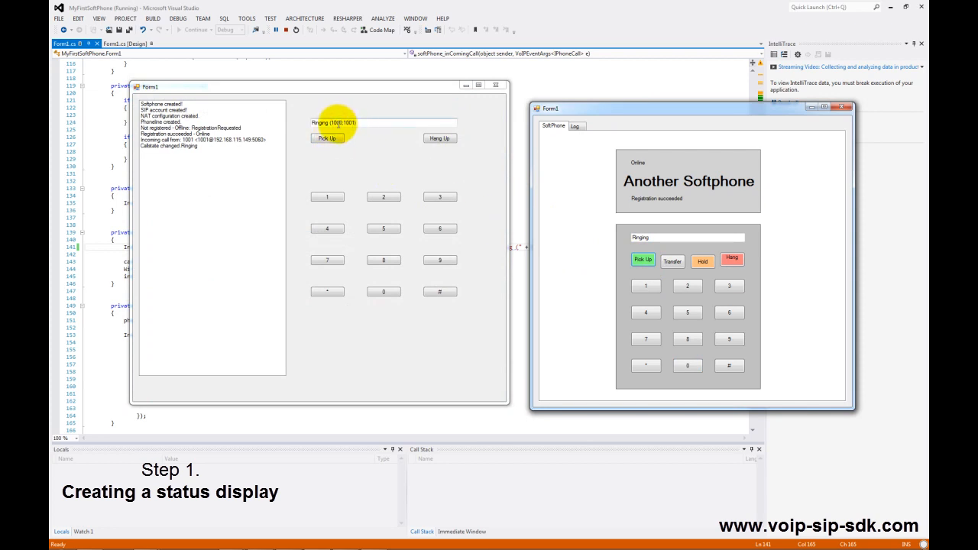
# Step: Stop debugging to return to the incoming-call handler code
pyautogui.click(333, 122)
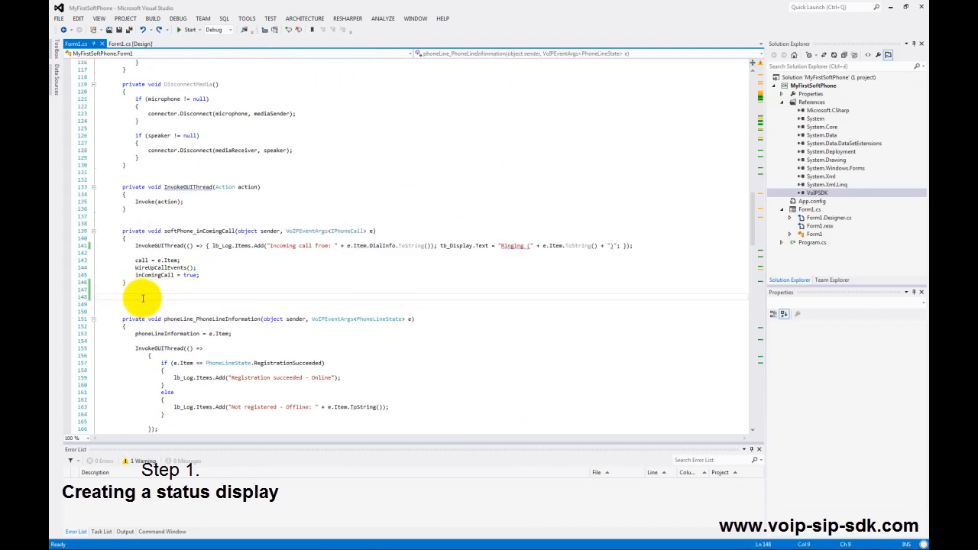
# Step: Write a private int caller(e) method splitting e.Item.ToString() on ';' and returning callerNumber
pyautogui.write('private int caller(VoIPEventArgs<T>) {')
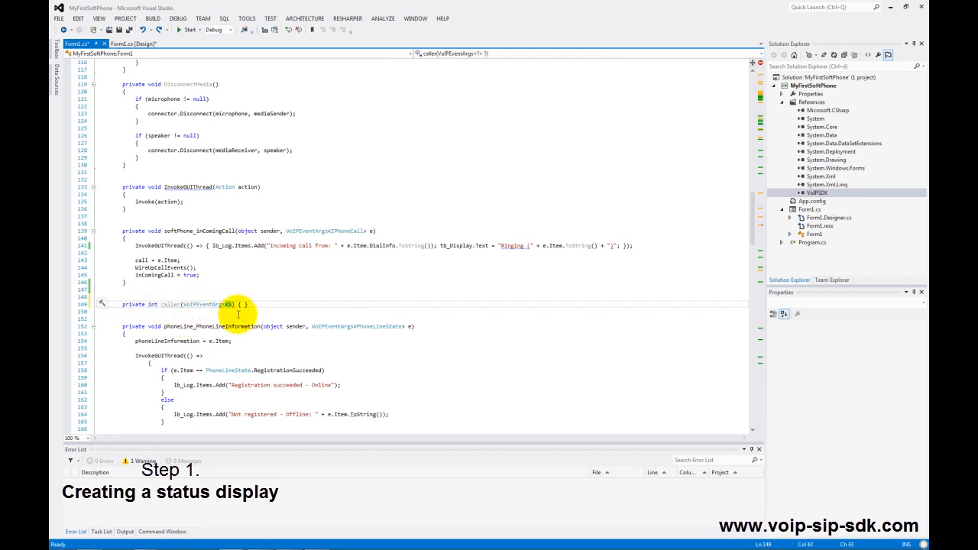
pyautogui.write('string[] parsedCaller =')
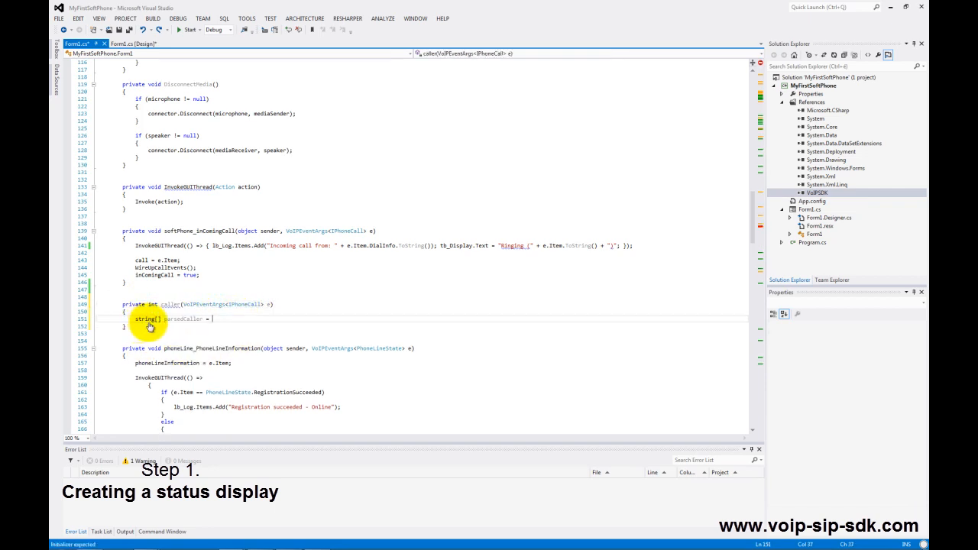
pyautogui.write("e.Item.ToString().Split(';');")
pyautogui.write('int callerNumber = Int32.Parse(parsedCaller[1]);')
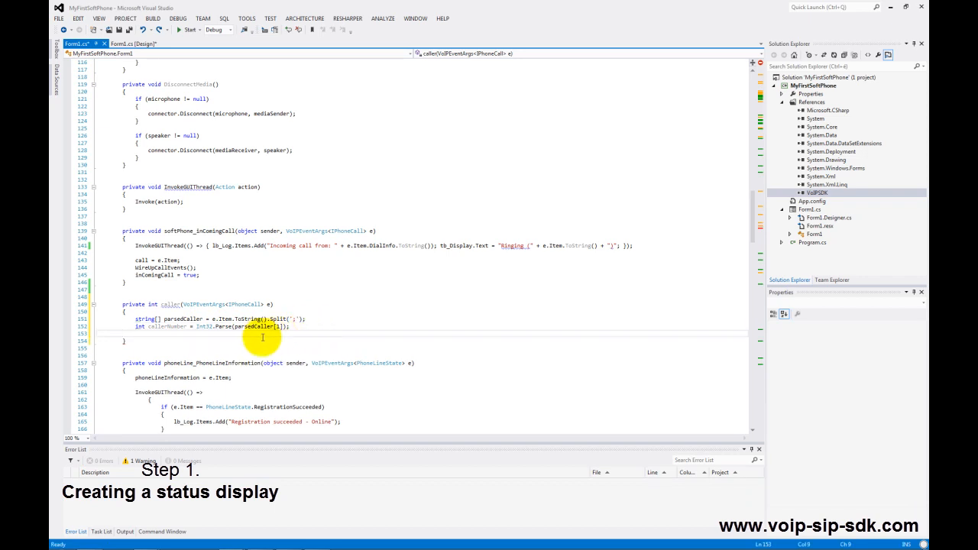
pyautogui.write('return callerNumber;')
pyautogui.click(384, 246)
pyautogui.write('caller(')
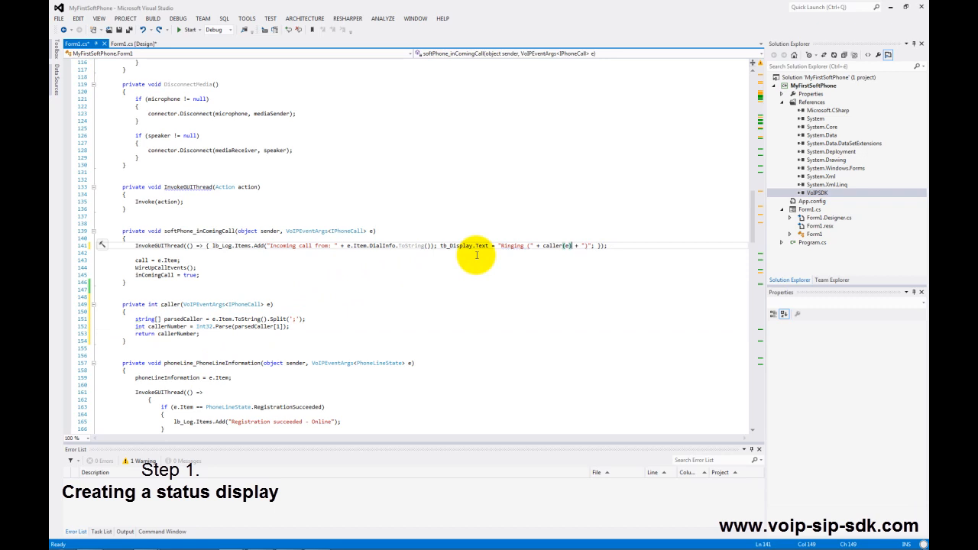
pyautogui.moveTo(565, 266)
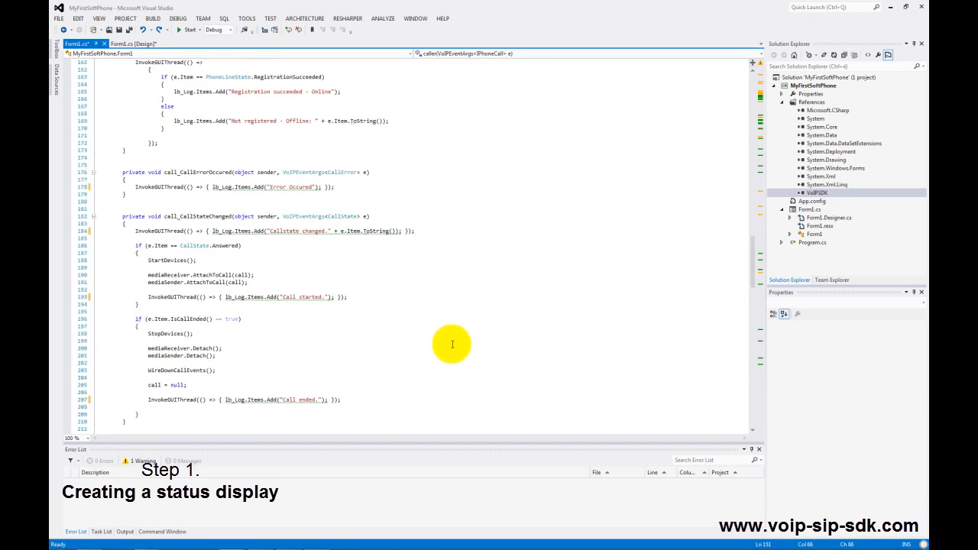
# Step: Set tb_Display.Text to e.Item, "In call", string.Empty and other states across the call handlers
pyautogui.write('tb_Display.Text = e.Item.ToString();')
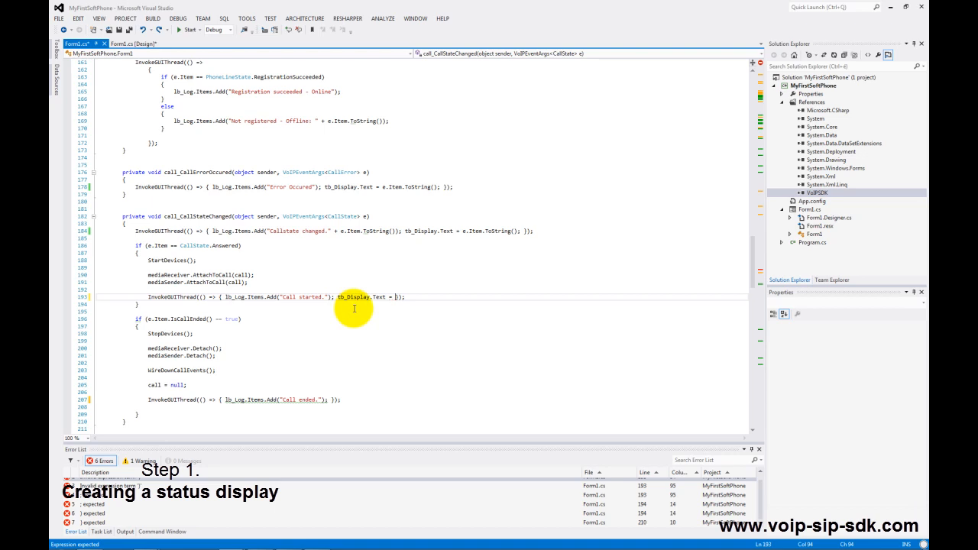
pyautogui.write('"In call";')
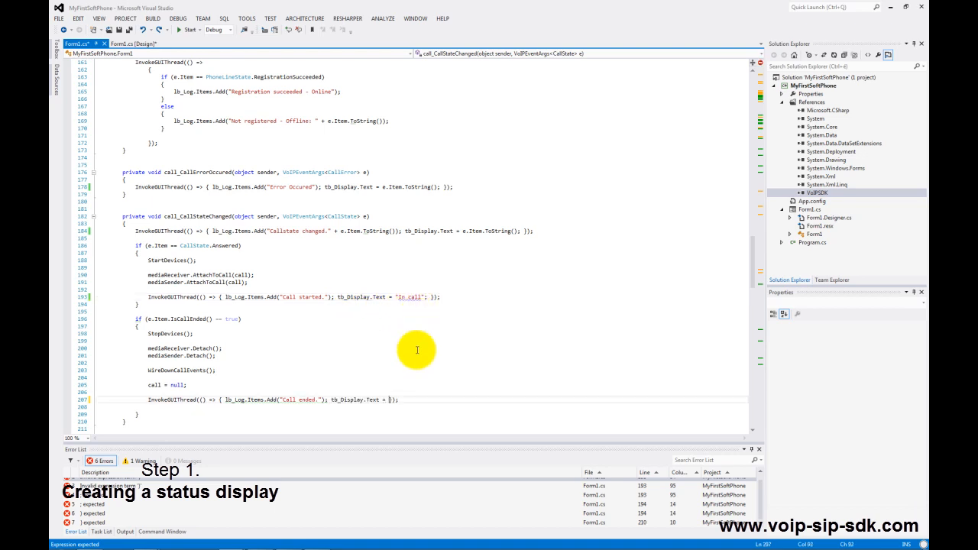
pyautogui.write('string.Empty;')
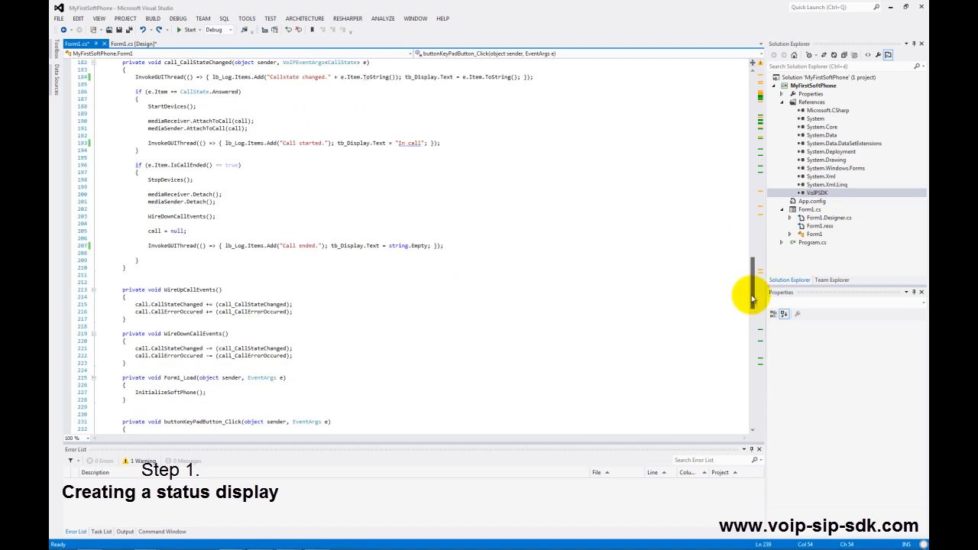
pyautogui.scroll(-3)
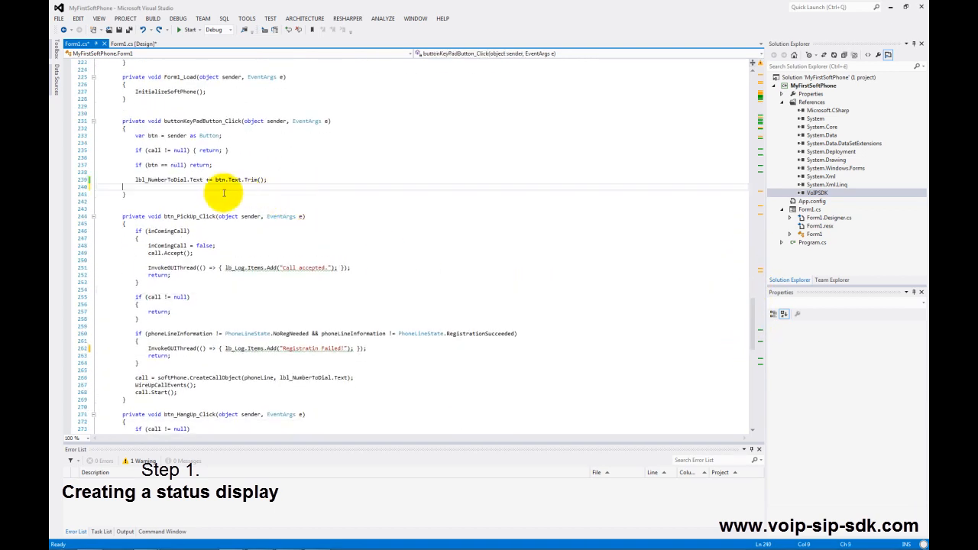
pyautogui.scroll(-3)
pyautogui.write('tb_Display.Text = "OFFLINE";')
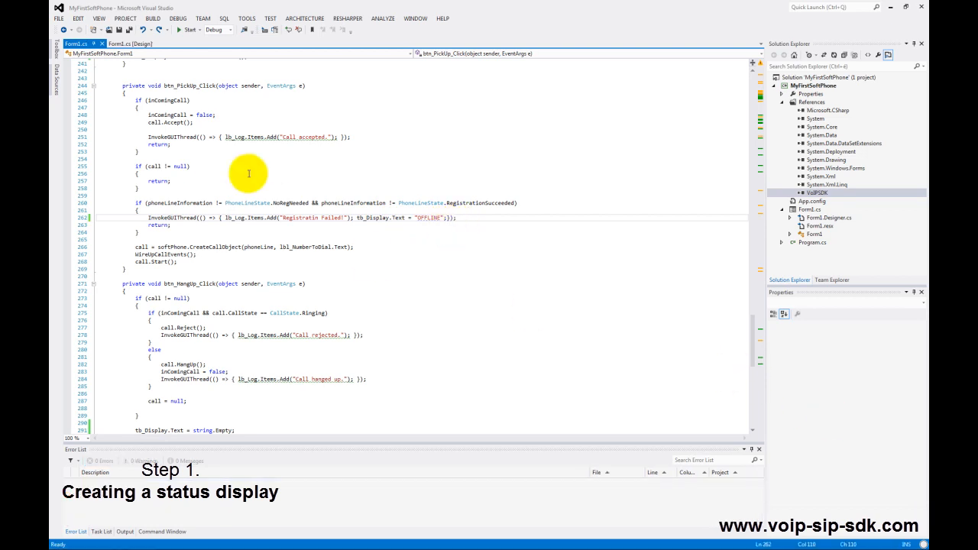
pyautogui.click(187, 31)
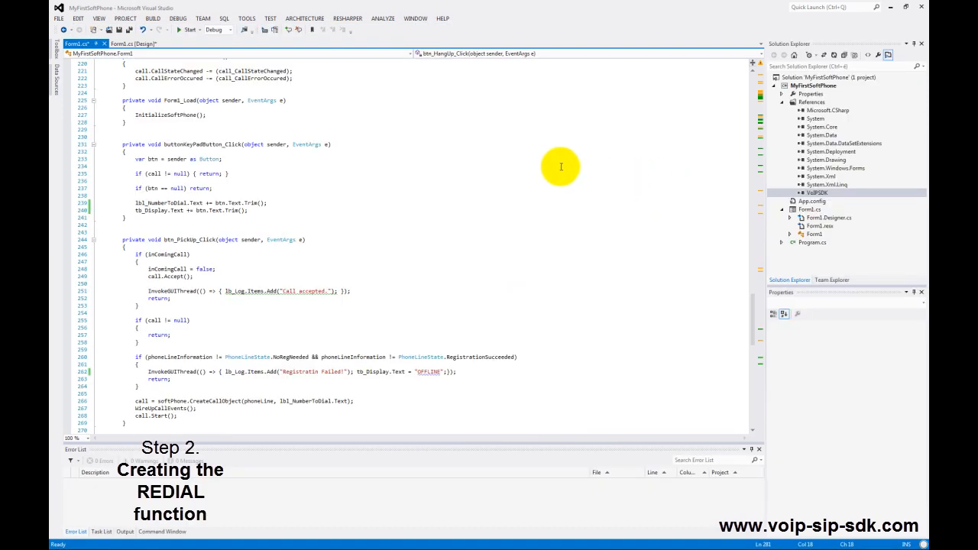
# Step: Place Redial, Hold and Transfer buttons from the Toolbox and create the Redial click handler
pyautogui.click(131, 42)
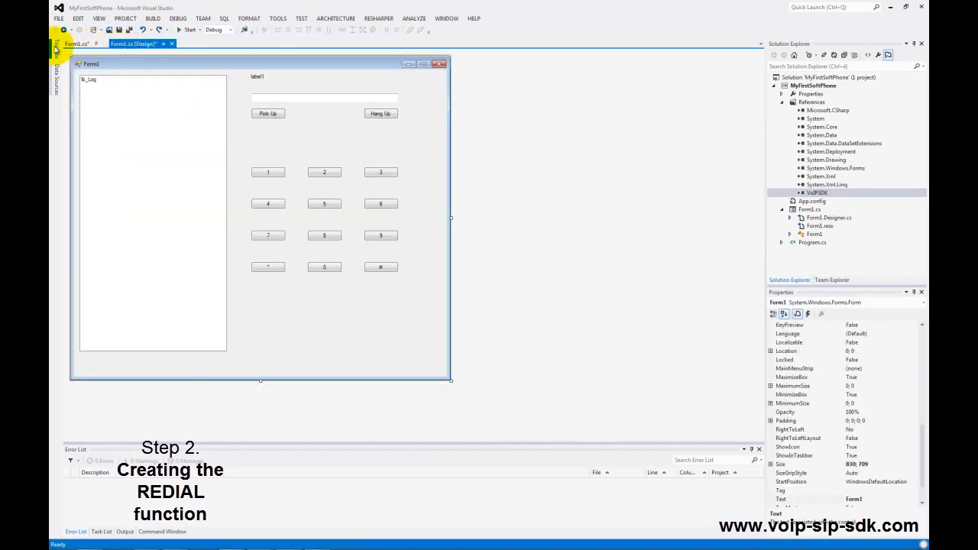
pyautogui.click(58, 46)
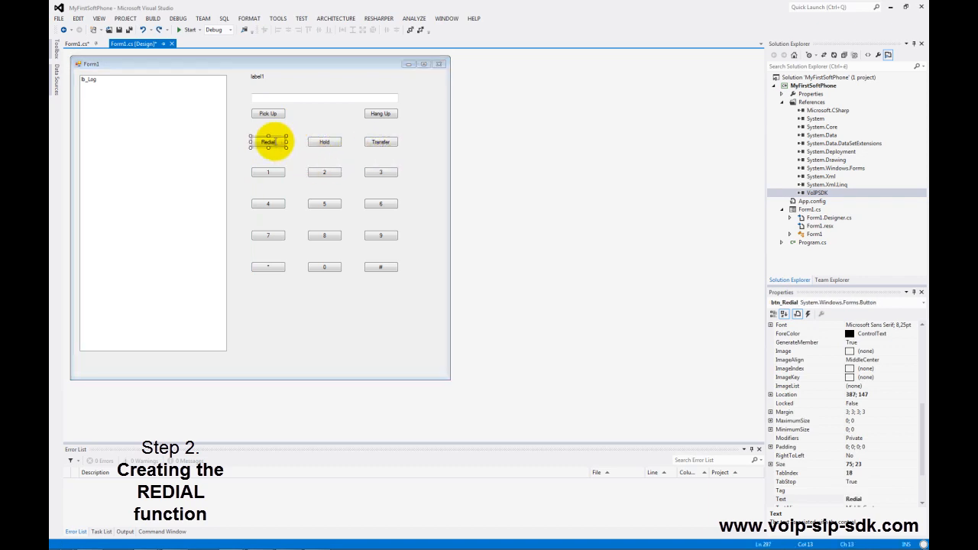
pyautogui.doubleClick(269, 141)
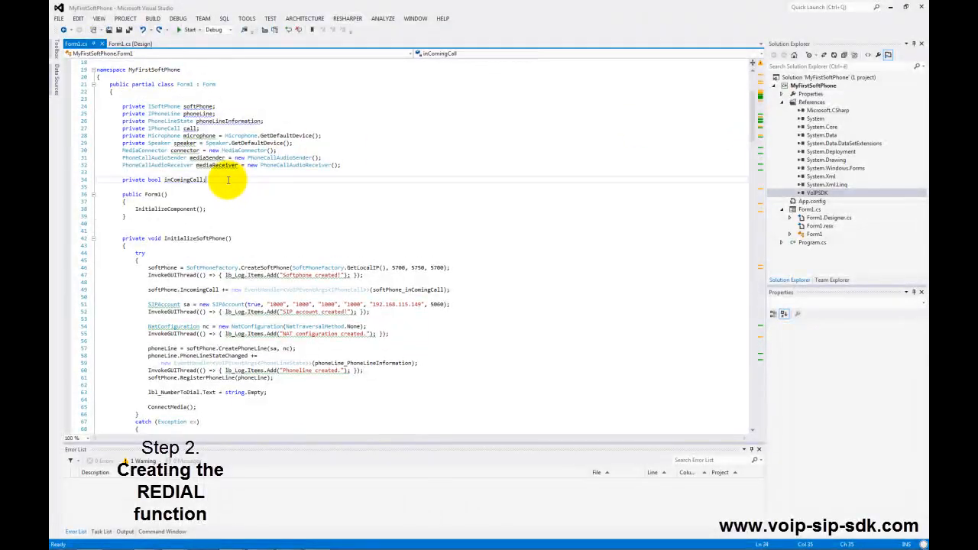
# Step: Declare private string reDialNumber, clear it at startup, and set it to caller(e).ToString() on incoming calls
pyautogui.write('private string reDialNumber;')
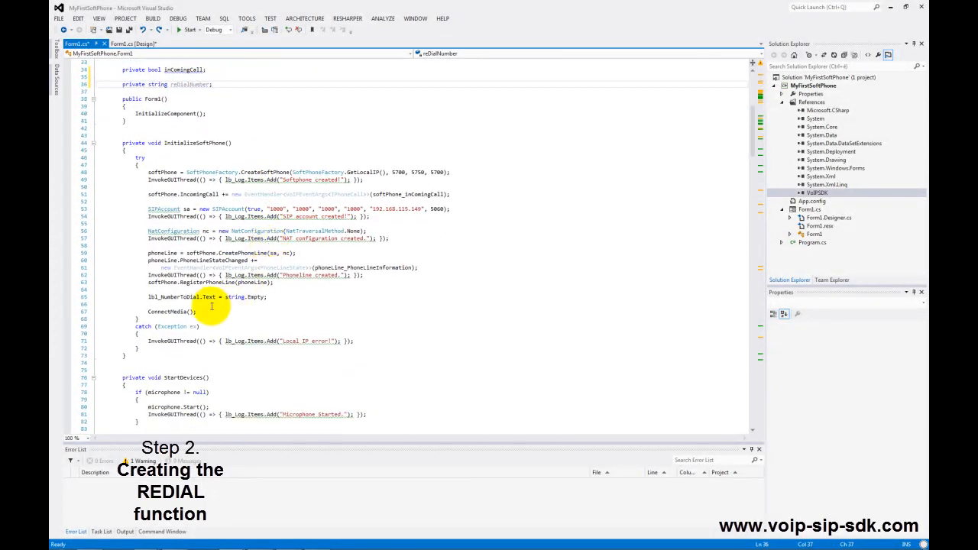
pyautogui.write('reDialNumber = string.Empty;')
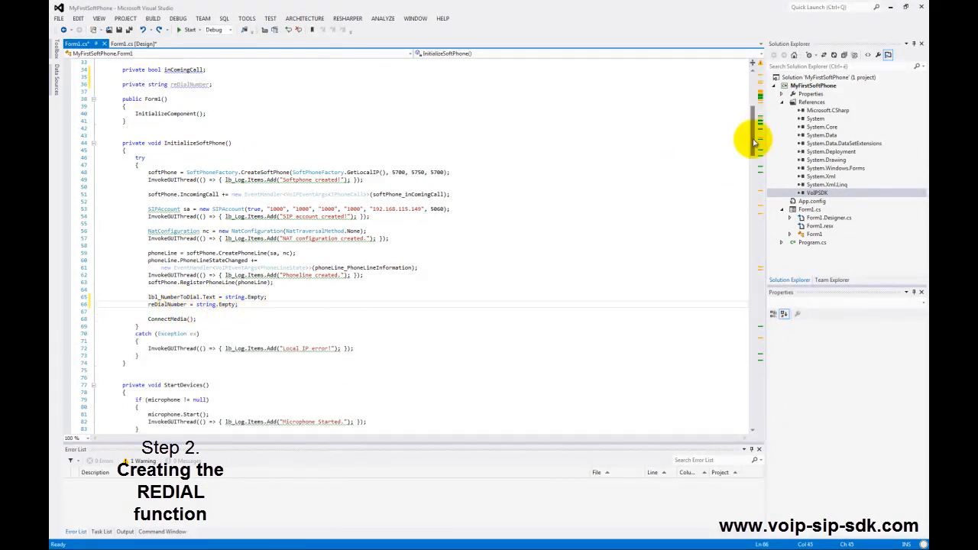
pyautogui.scroll(-3)
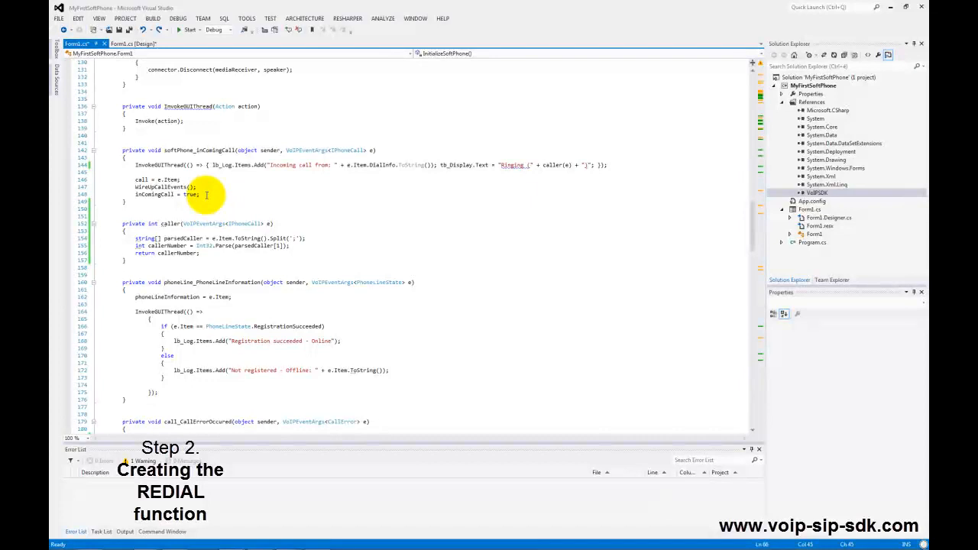
pyautogui.write('reDialNumber = caller(e).ToString();')
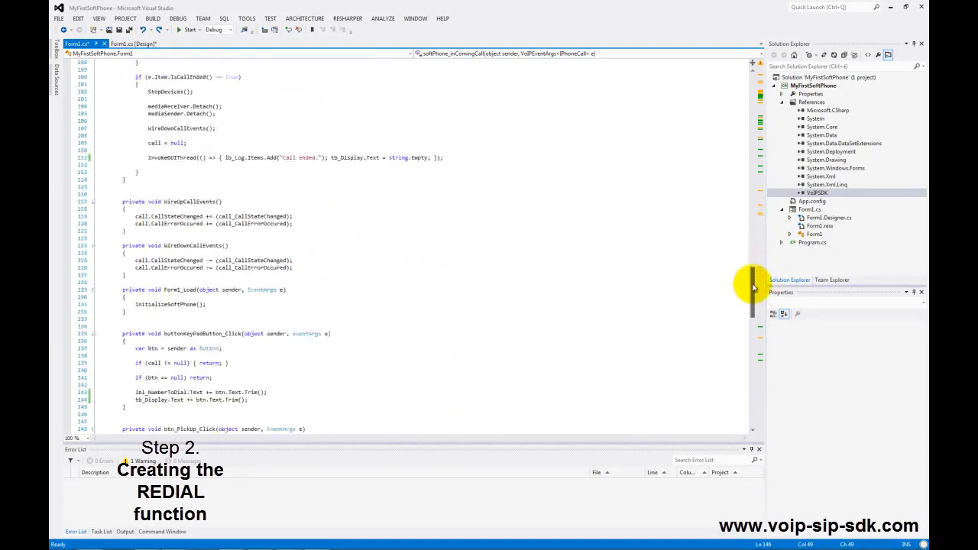
pyautogui.scroll(-3)
pyautogui.write('reDialNumber =')
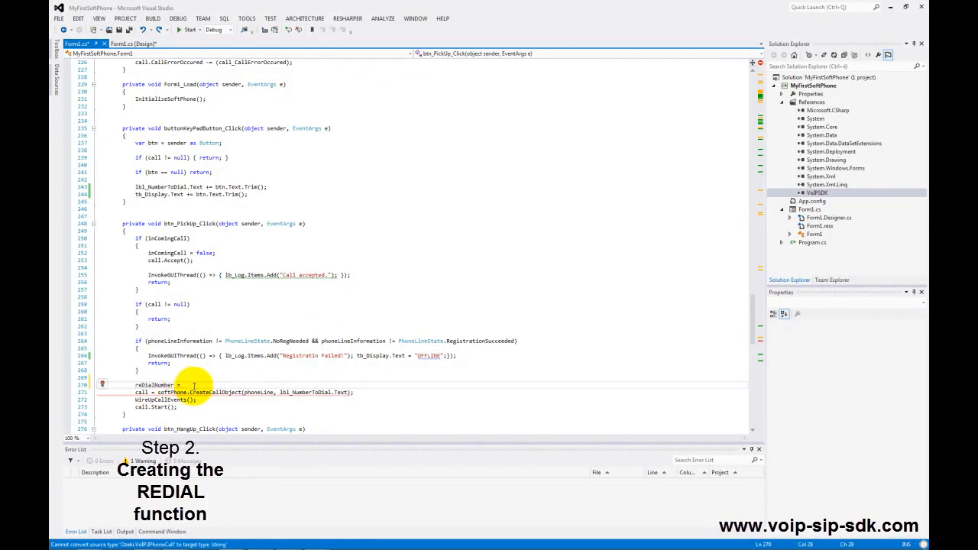
# Step: Store tb_Display.Text as the redial number and write btn_Redial_Click with CreateCallObject(phoneLine, reDialNumber) and WireUpCallEvents()
pyautogui.write('tb_Display.Text;')
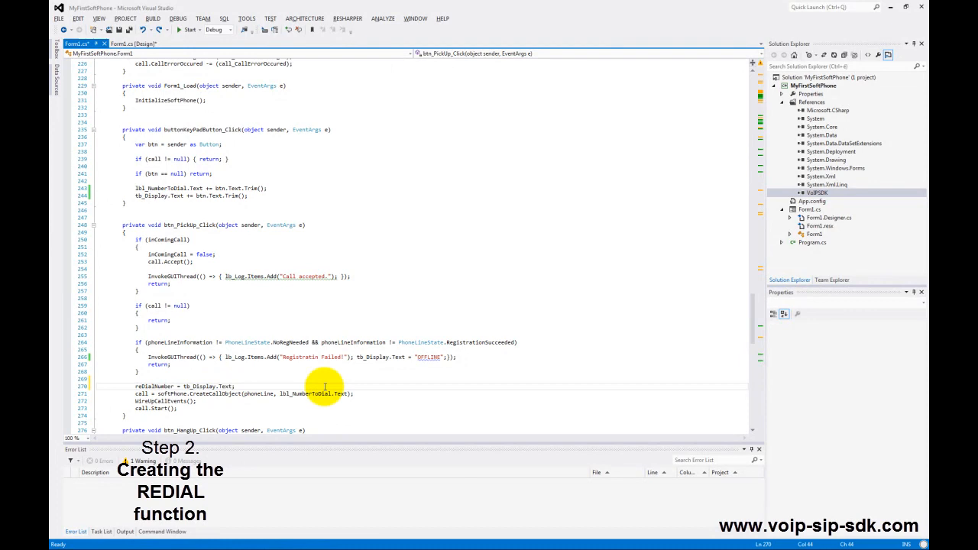
pyautogui.scroll(-3)
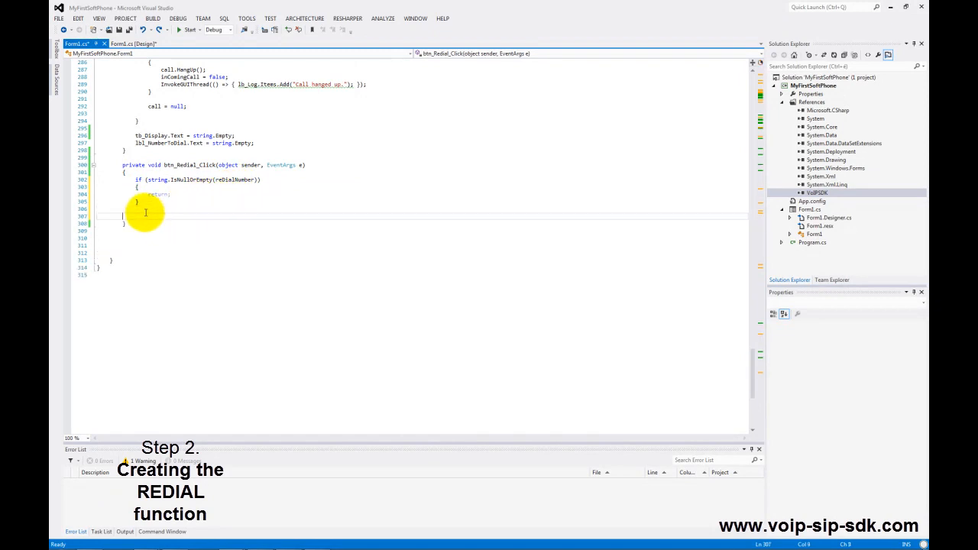
pyautogui.write('if (call != null)')
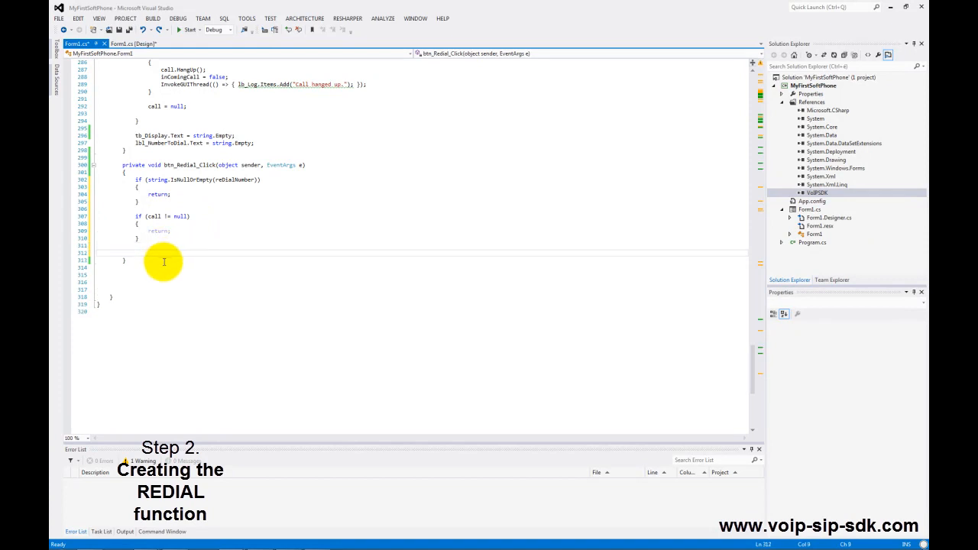
pyautogui.write('call = softPhone.CreateCallObject(phoneLine, reDialNumber);')
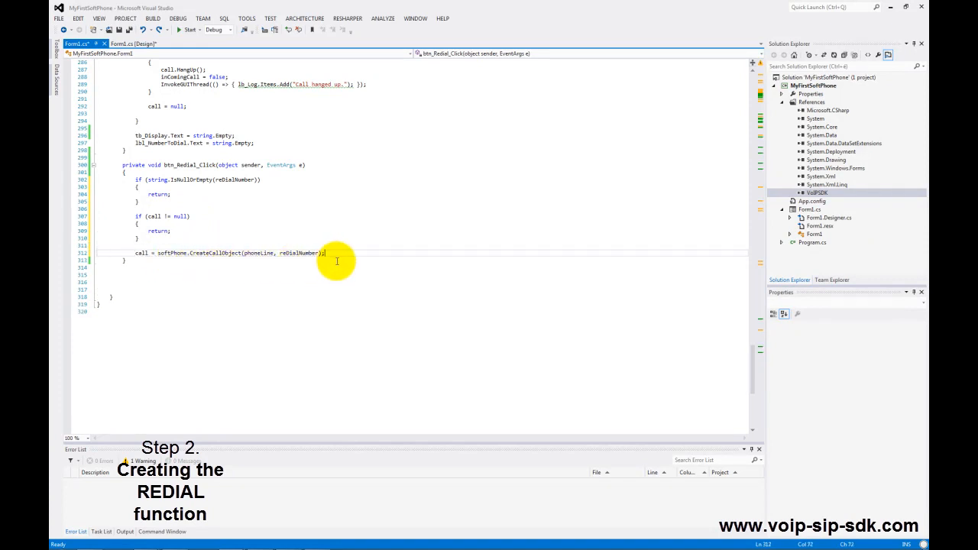
pyautogui.write('WireUpCallEvents();')
pyautogui.write('call.Start()')
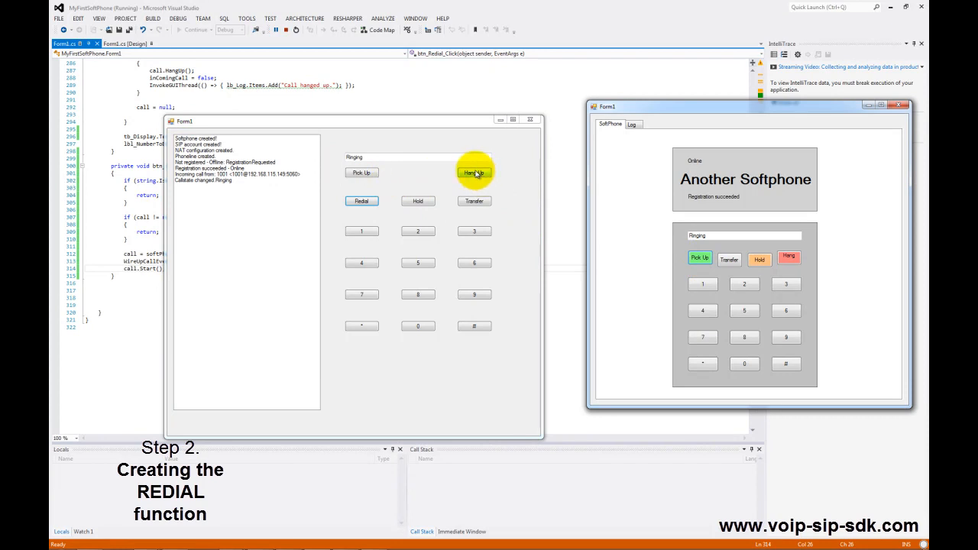
# Step: Hang up, redial, and answer the redialled call on the second softphone
pyautogui.click(361, 200)
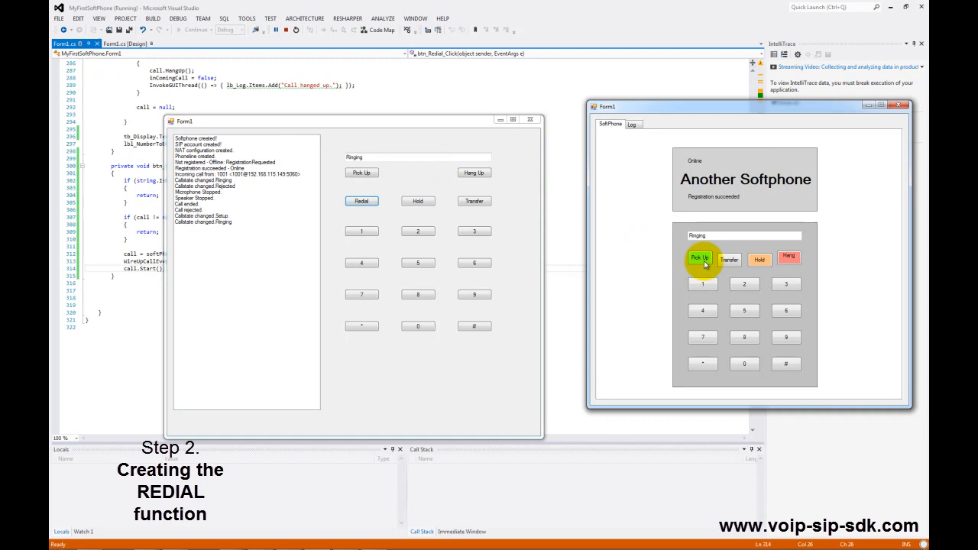
pyautogui.click(700, 257)
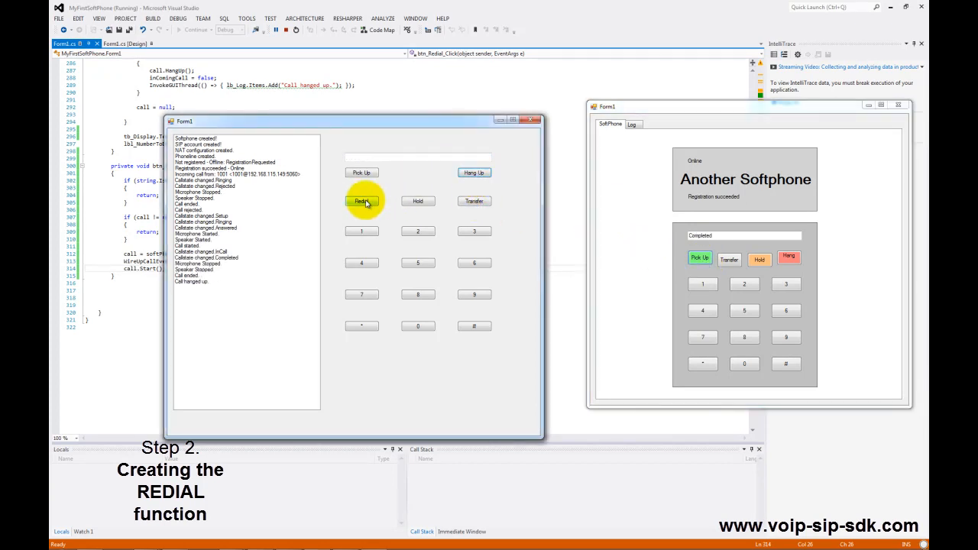
pyautogui.click(361, 202)
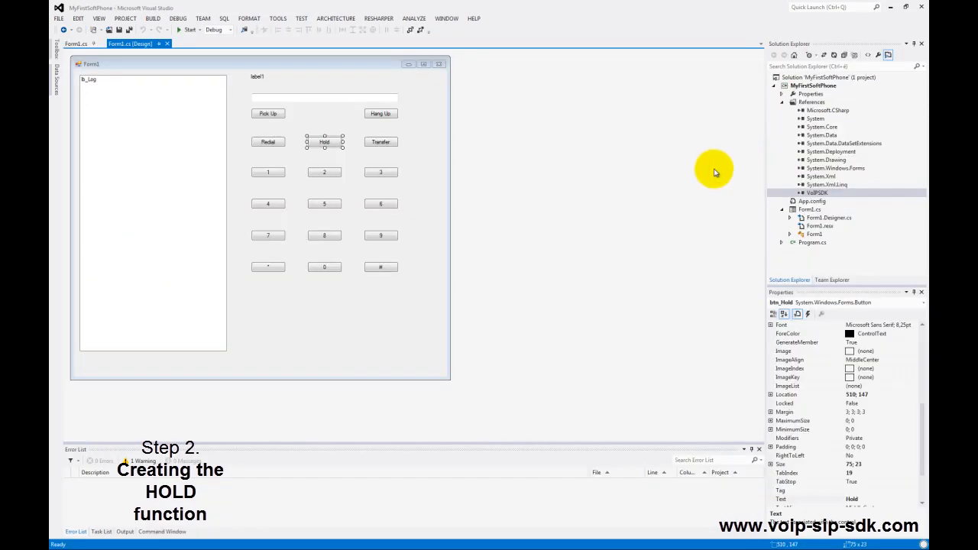
# Step: Initialize localheld = false and firstInCallState = true, and clear firstInCallState in the call-state handler
pyautogui.click(324, 141)
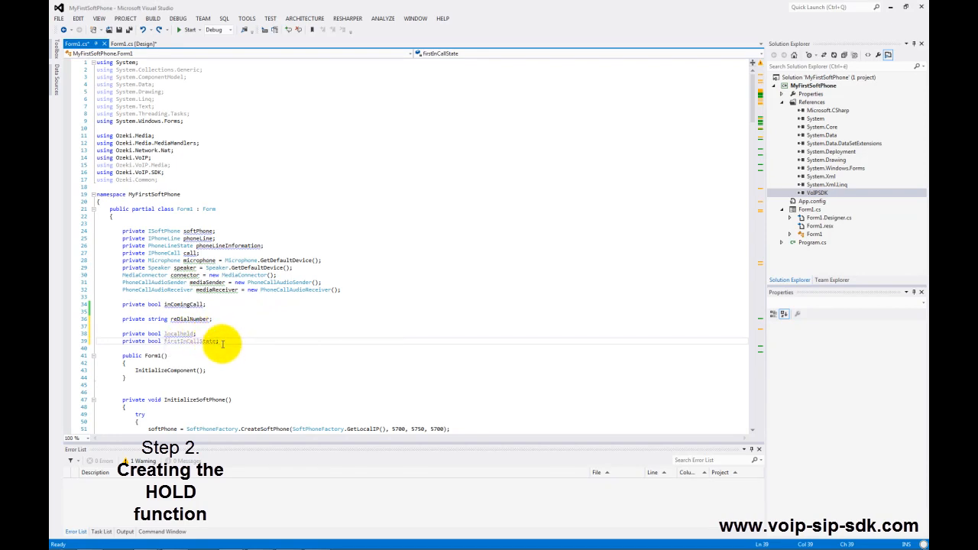
pyautogui.scroll(-3)
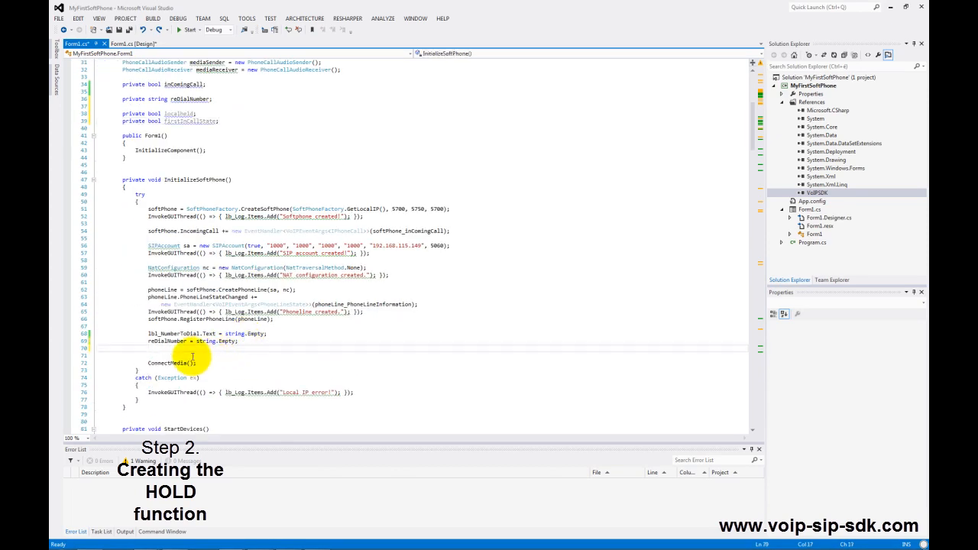
pyautogui.write('localheld = false;')
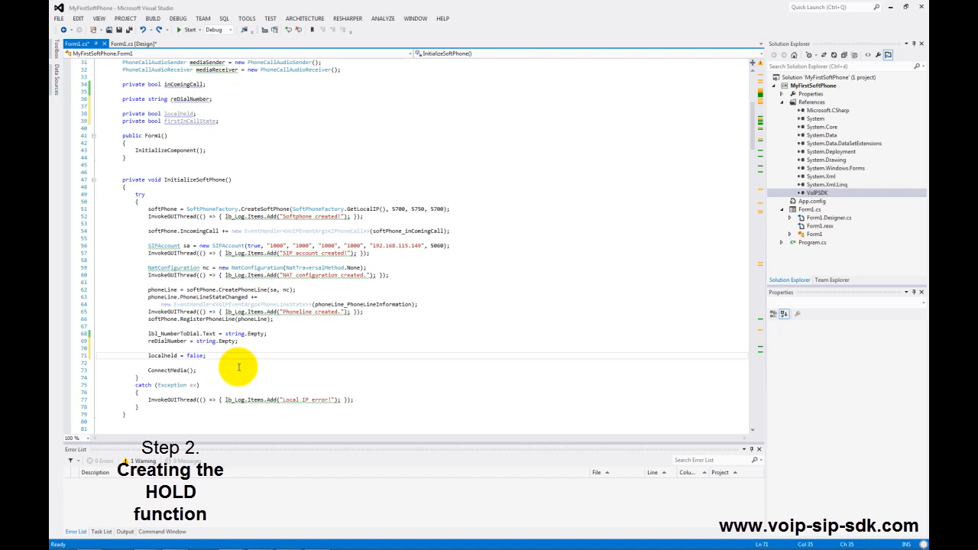
pyautogui.write('firstInCallState = true;')
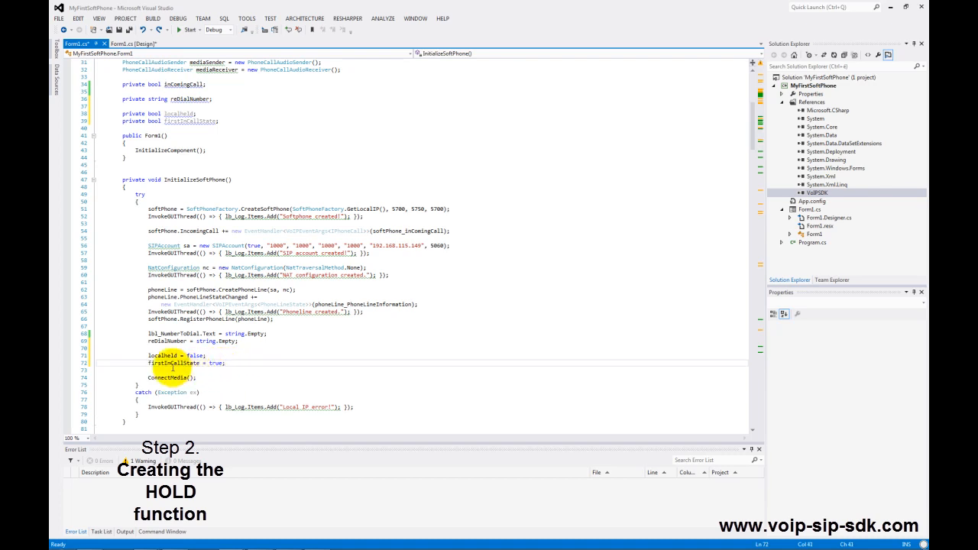
pyautogui.moveTo(238, 362)
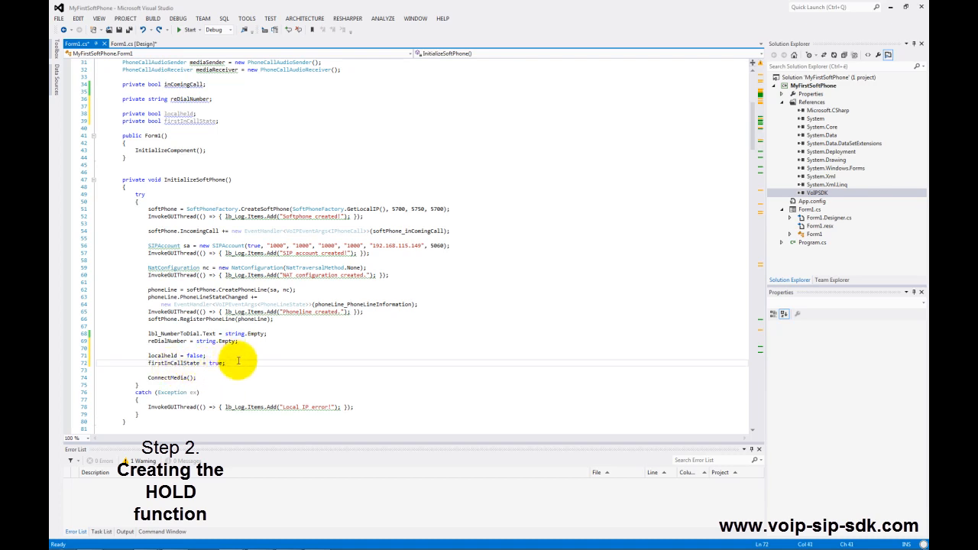
pyautogui.scroll(-3)
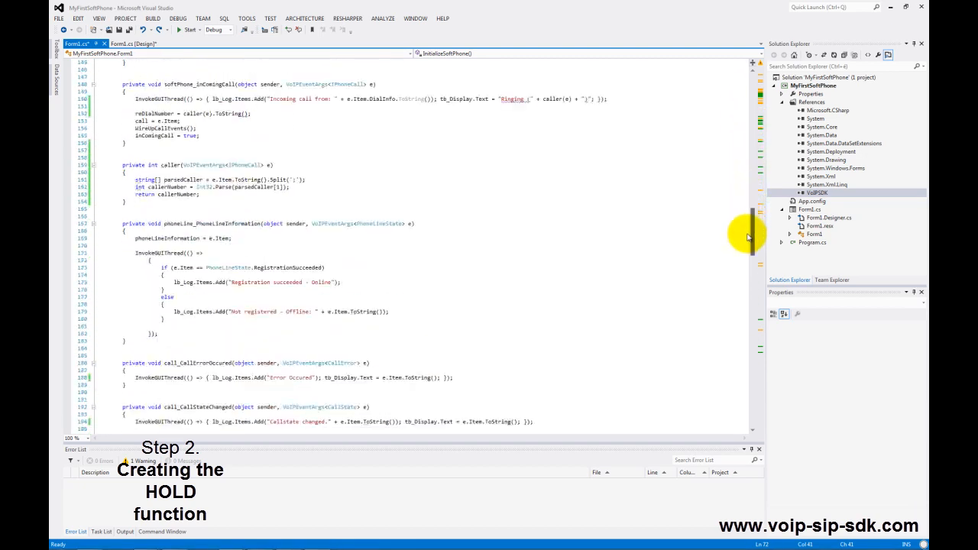
pyautogui.scroll(-3)
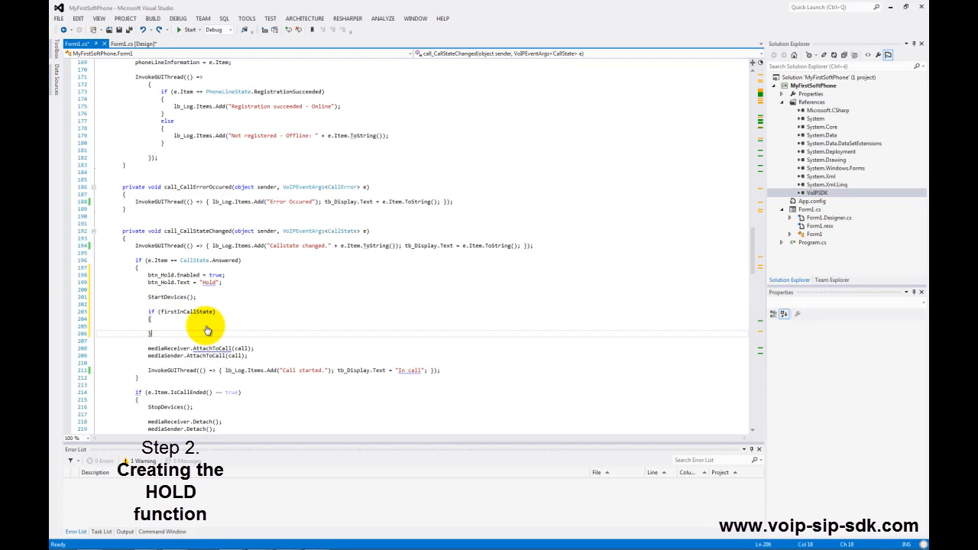
pyautogui.write('firstInCallState = false;')
pyautogui.write('if (e.Item == CallState.InCall){}')
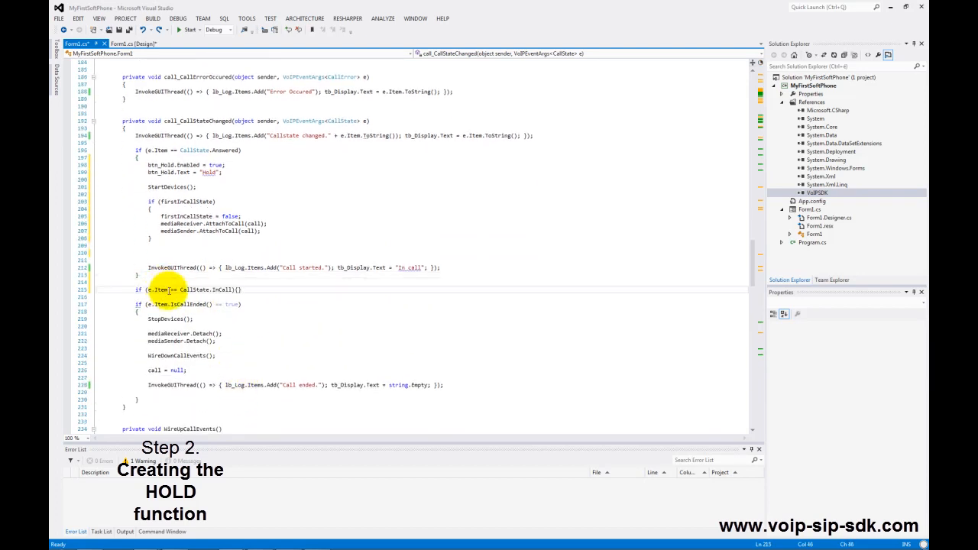
# Step: Enable btn_Hold in call, reset firstInCallState on end, and add the CallState.LocalHeld branch
pyautogui.doubleClick(222, 288)
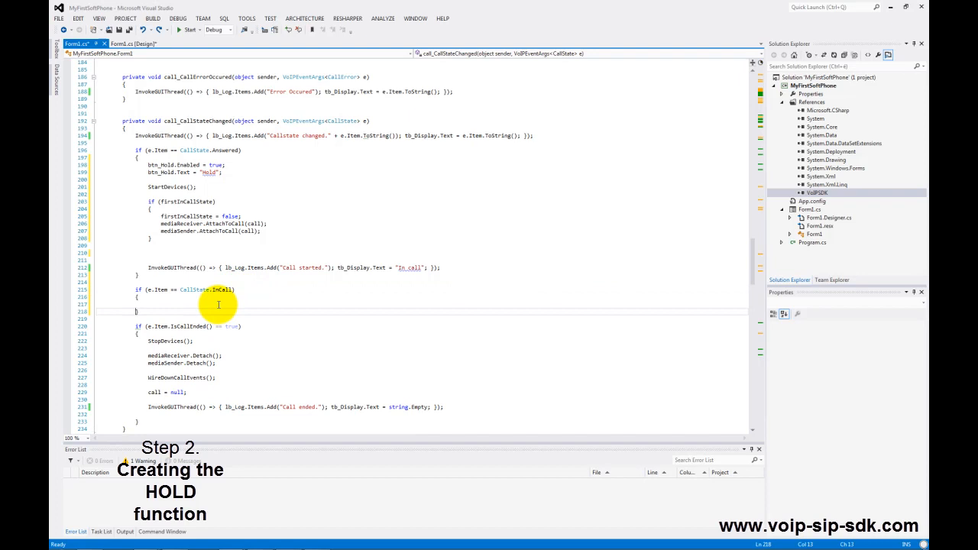
pyautogui.write('btn_Hold.Enabled = true;')
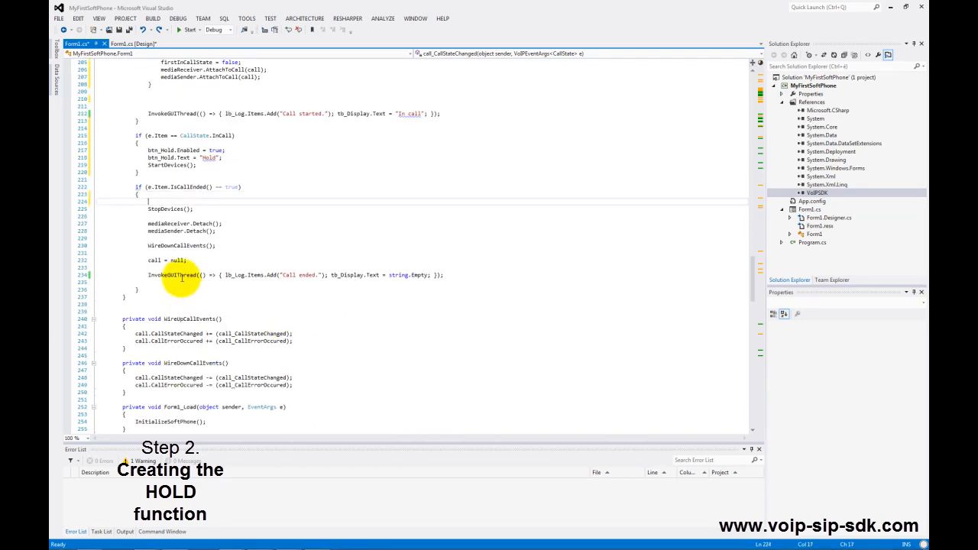
pyautogui.write('firstInCallState = true;')
pyautogui.write('localHeld = false;')
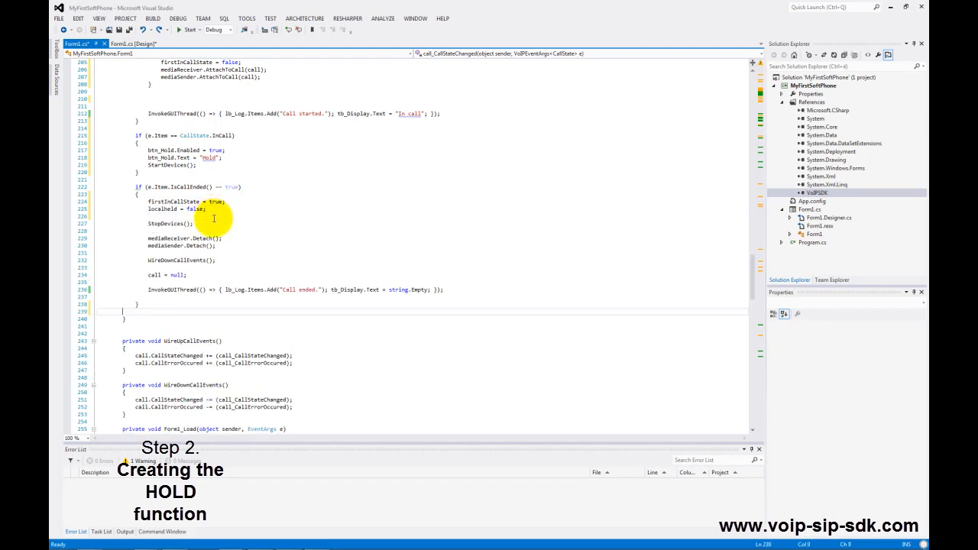
pyautogui.write('if (e.Item == CallState.LocalHeld){}')
pyautogui.write('StopDevices();')
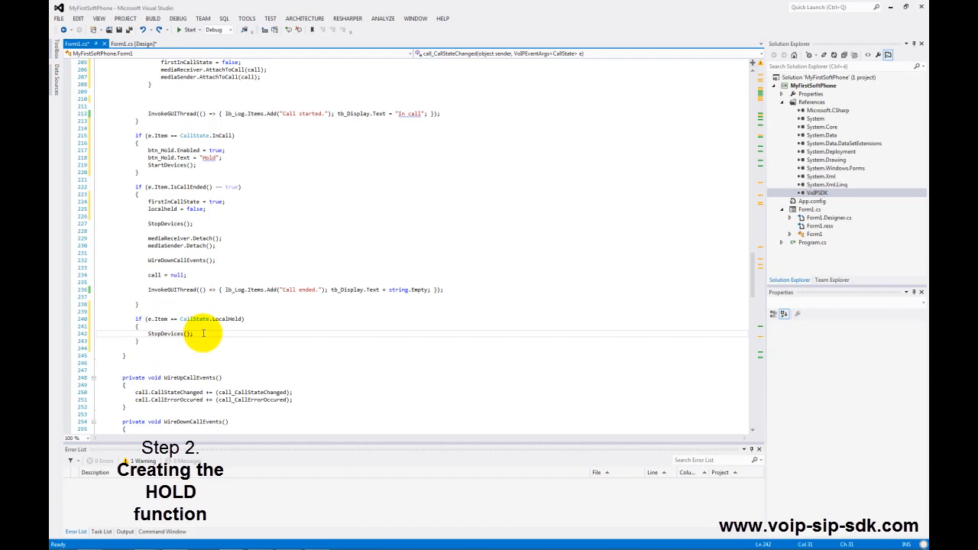
pyautogui.click(130, 43)
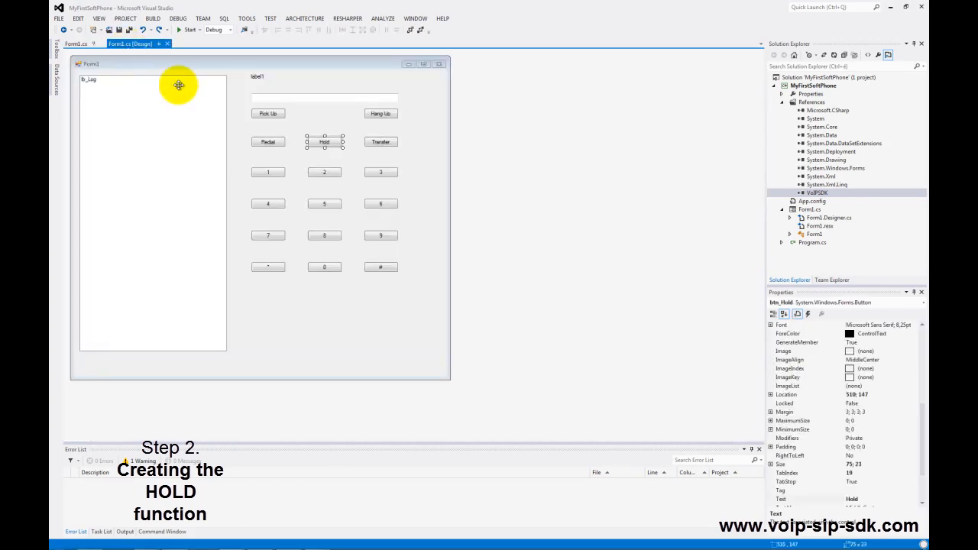
# Step: Write btn_Hold_Click with a null check, call.HoldCall() setting localheld true, and call.UnholdCall(), then run
pyautogui.doubleClick(324, 140)
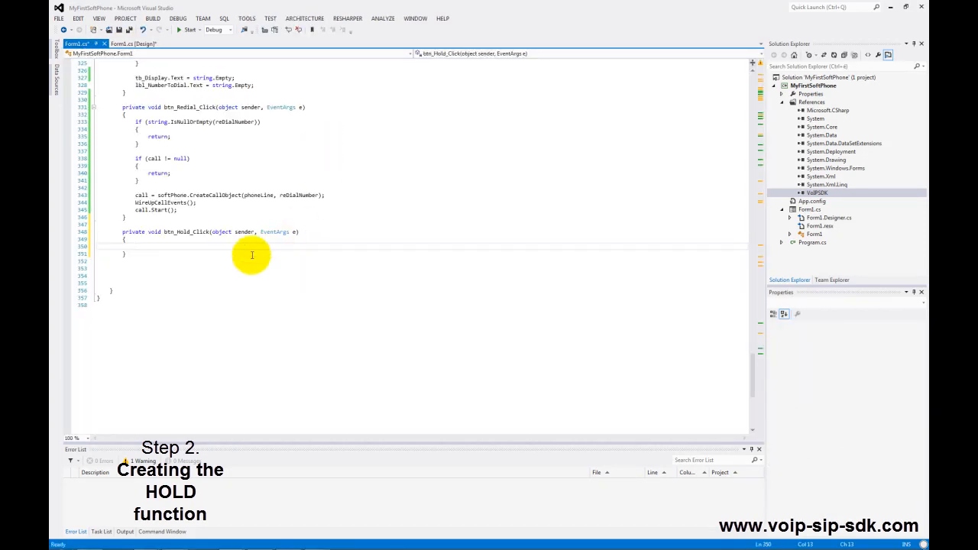
pyautogui.write('if (call == null)')
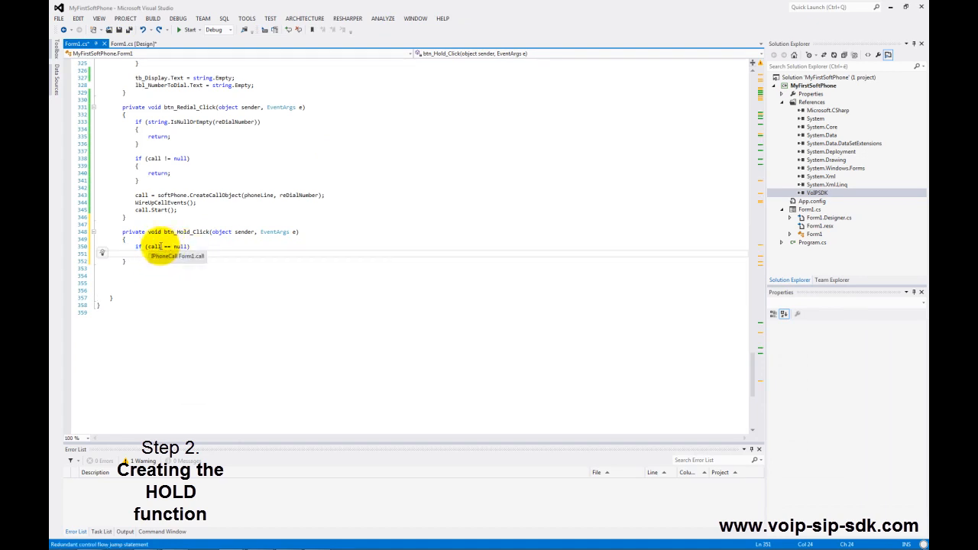
pyautogui.write('return;')
pyautogui.write('if (!localHeld')
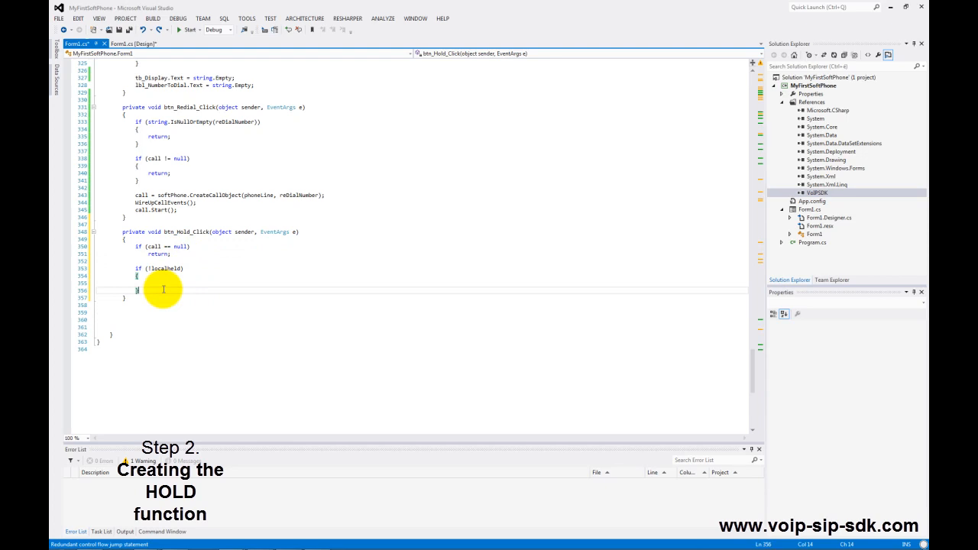
pyautogui.write('call.HoldCall();')
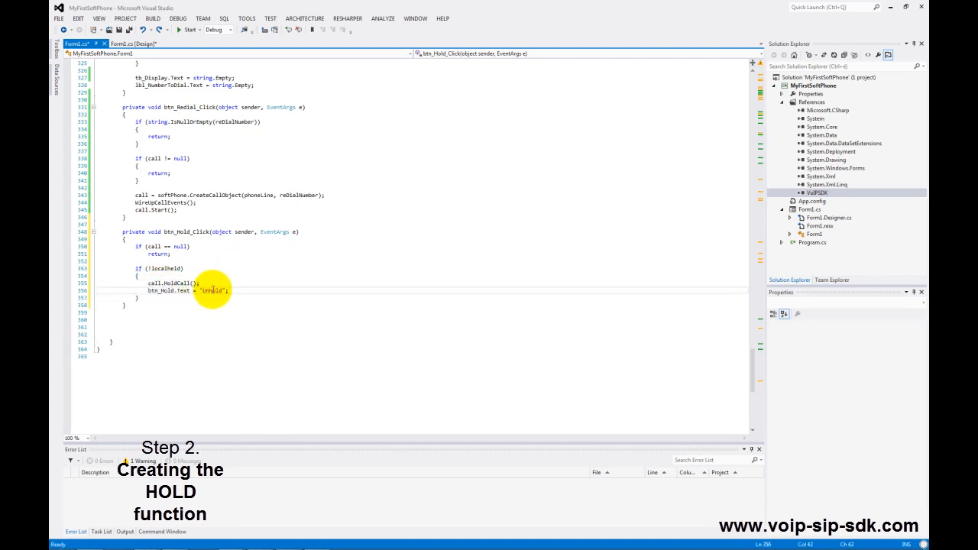
pyautogui.write('localheld = true;')
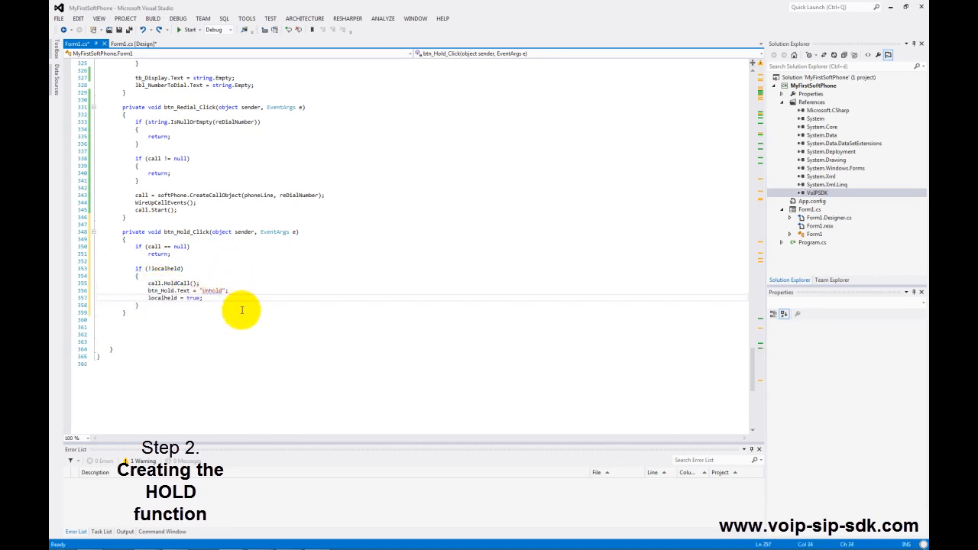
pyautogui.write('return;')
pyautogui.write('localheld = false;')
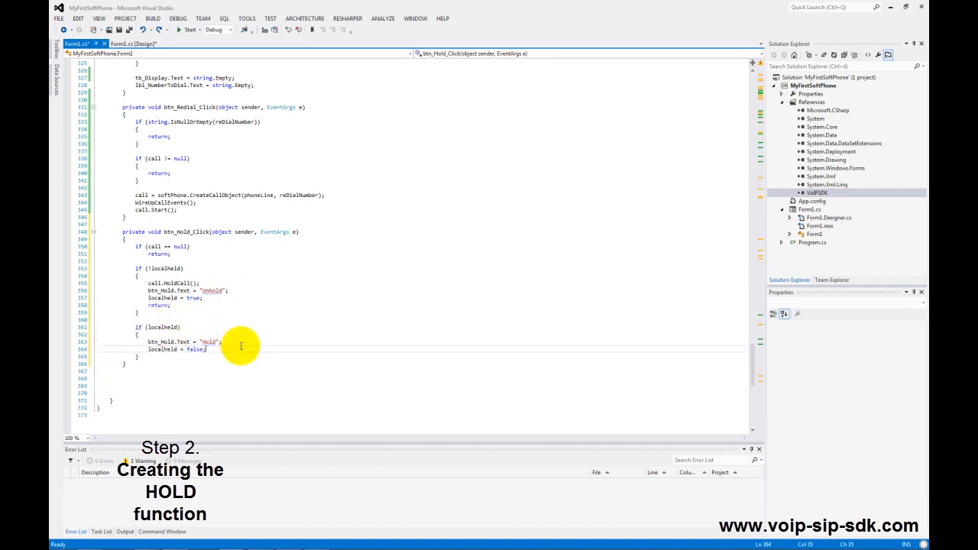
pyautogui.write('call.UnholdCall();')
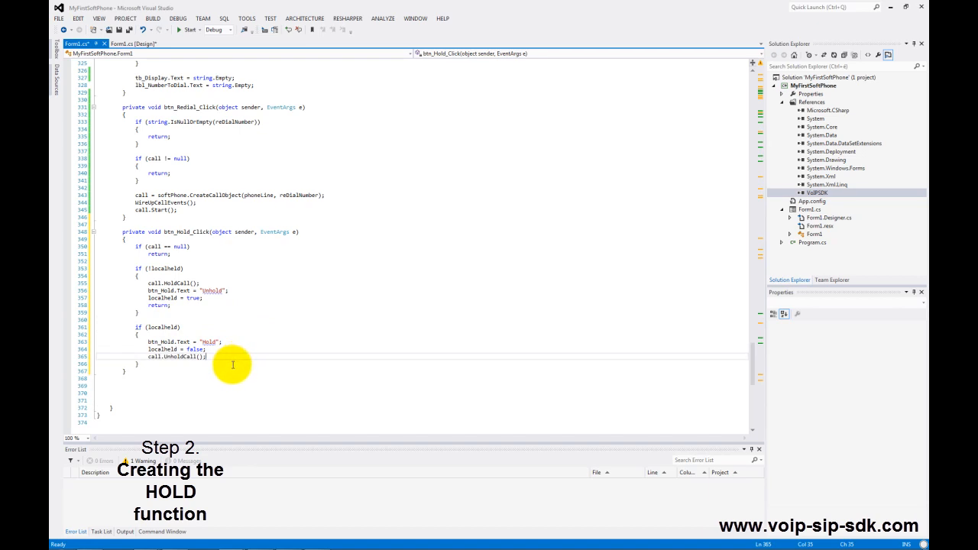
pyautogui.moveTo(245, 333)
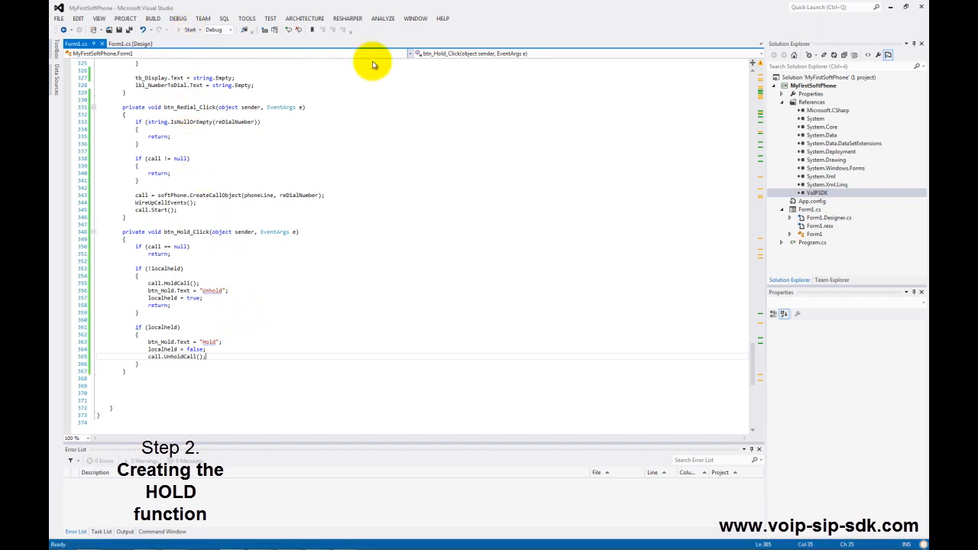
pyautogui.click(190, 29)
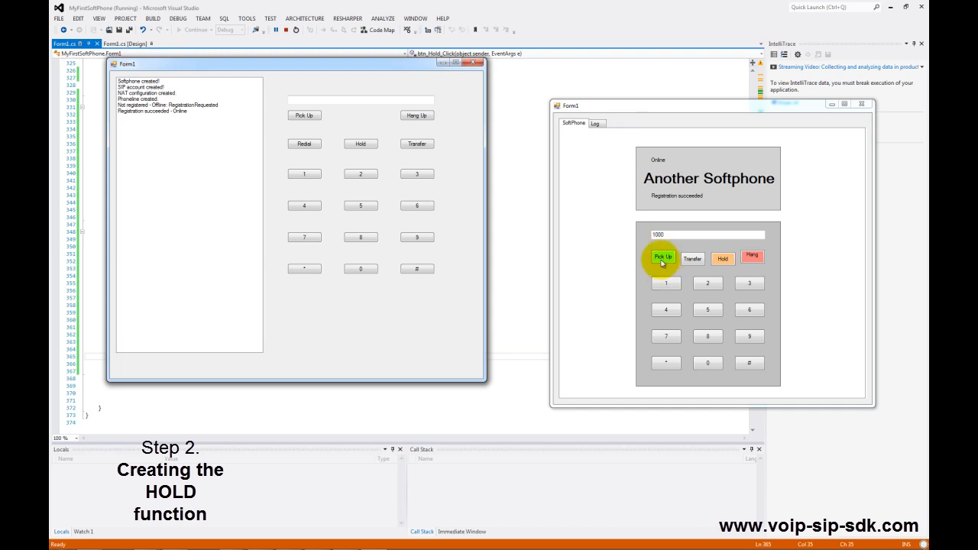
# Step: Answer the call from the second softphone, hold it, resume it, then end and return to code
pyautogui.click(663, 257)
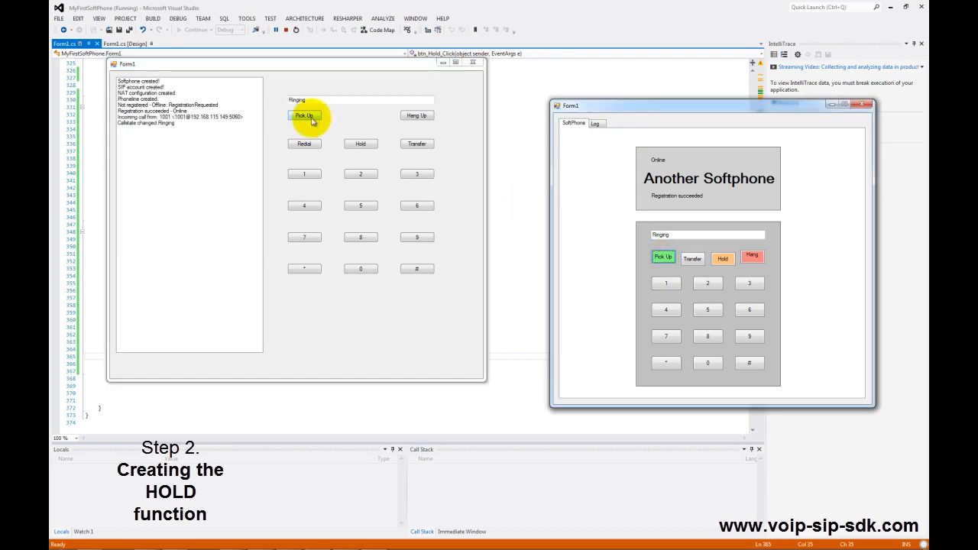
pyautogui.click(305, 116)
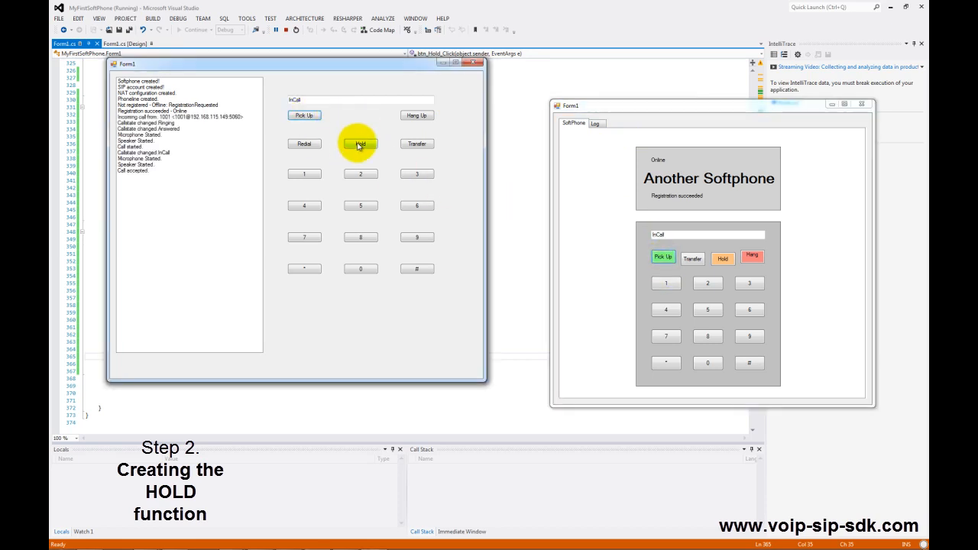
pyautogui.click(360, 144)
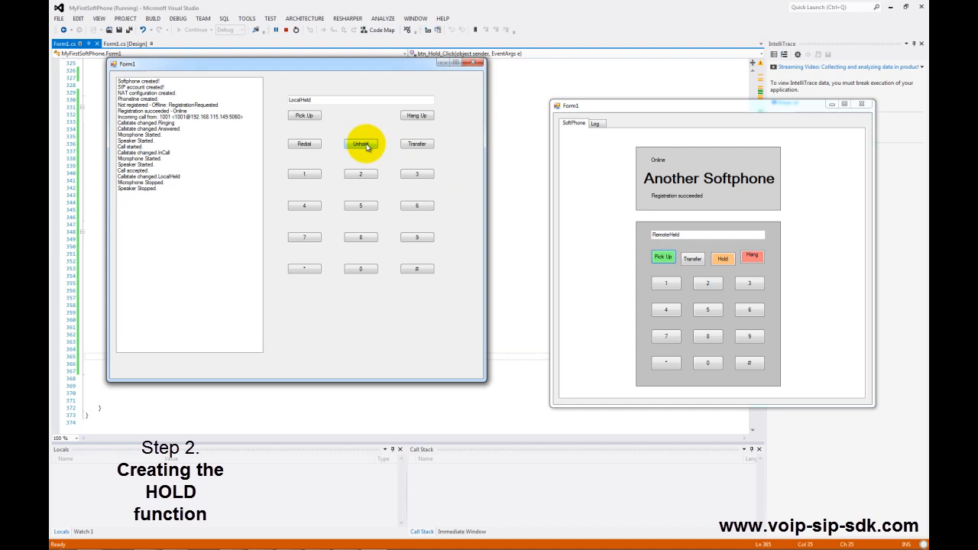
pyautogui.click(361, 144)
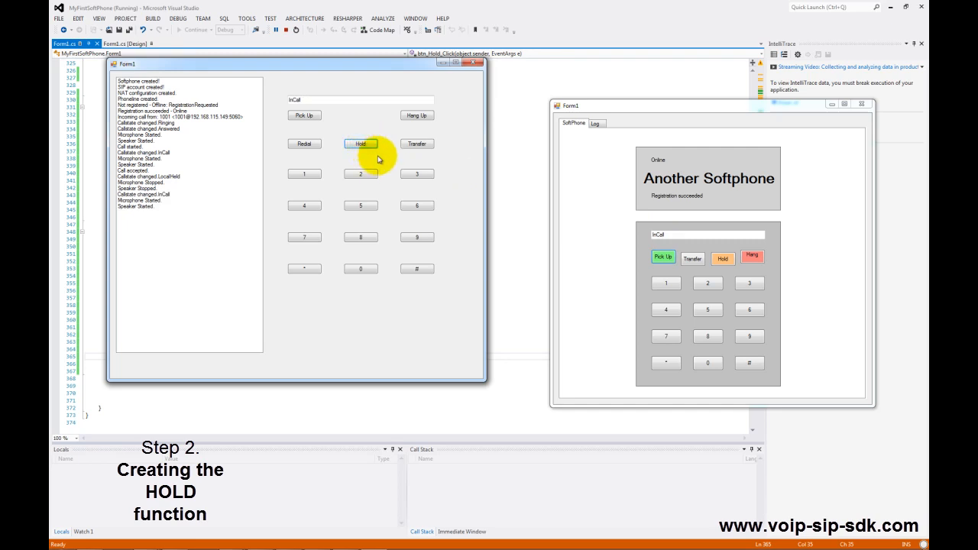
pyautogui.click(417, 116)
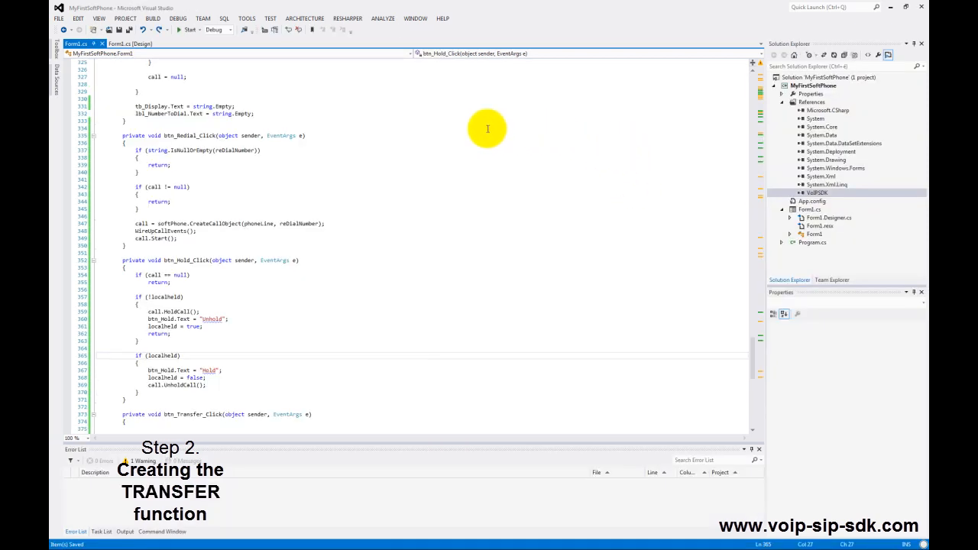
# Step: Generate an empty btn_Transfer_Click handler from the Transfer button in the form designer
pyautogui.click(130, 43)
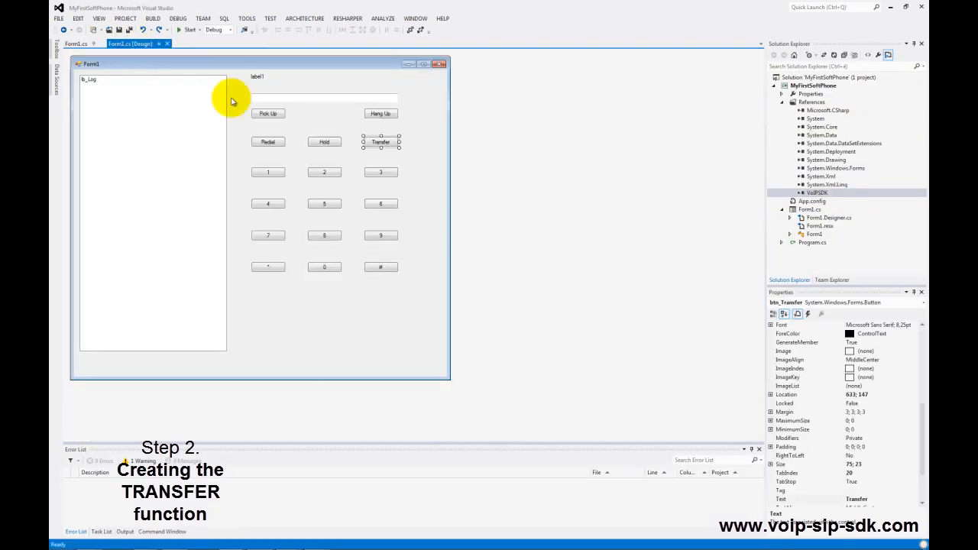
pyautogui.click(380, 140)
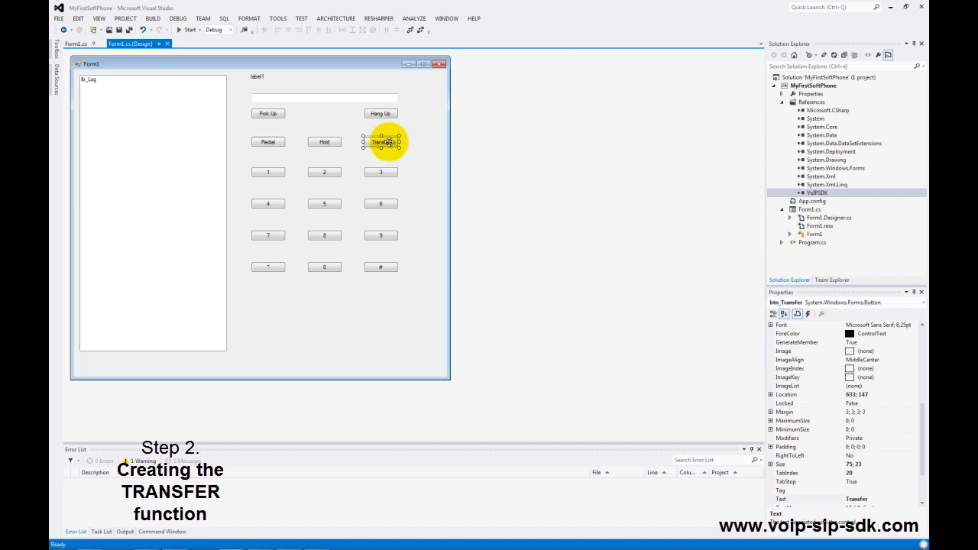
pyautogui.doubleClick(382, 142)
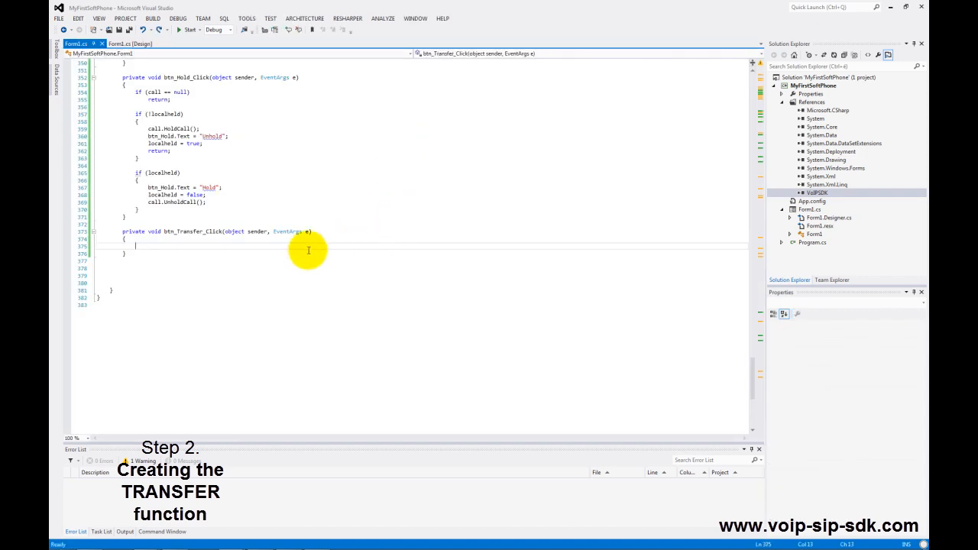
pyautogui.moveTo(223, 245)
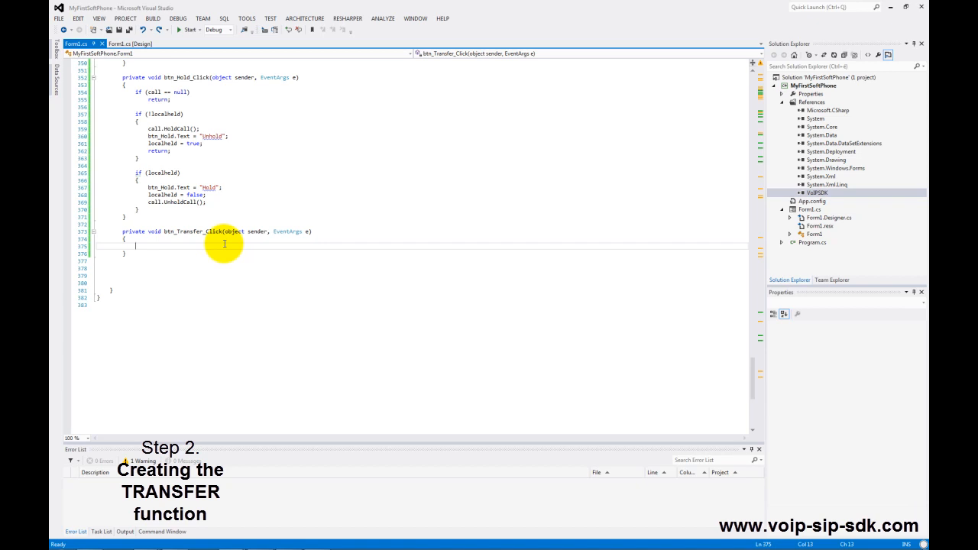
pyautogui.moveTo(162, 246)
pyautogui.write('string transferTo = "1001";')
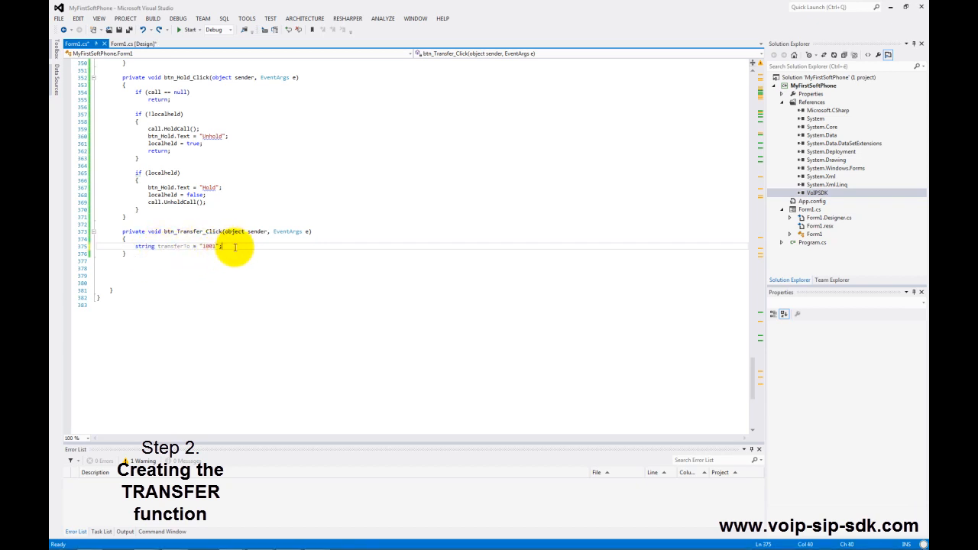
# Step: Write the handler: return on null call or empty target, else call.BlindTransfer(transferTo)
pyautogui.write('if (call == null) return;')
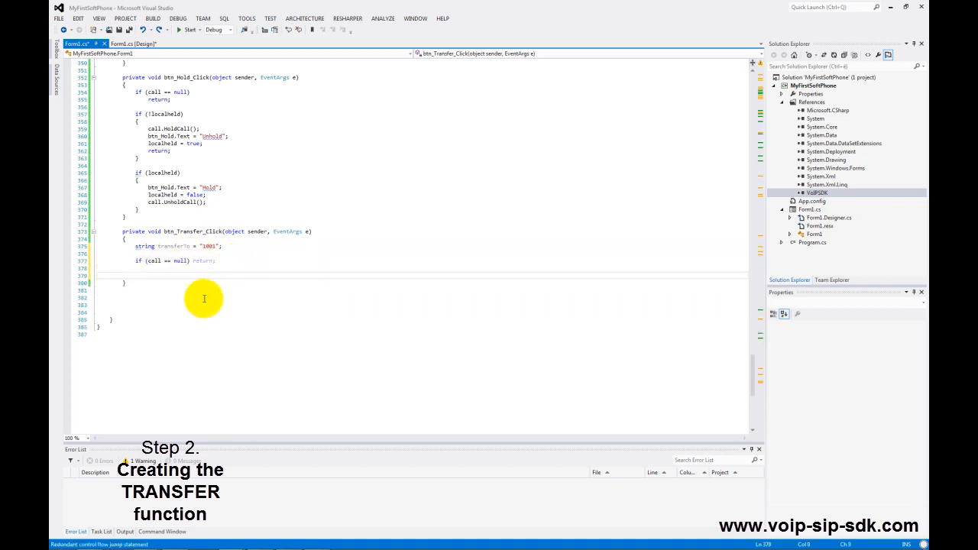
pyautogui.write('if()')
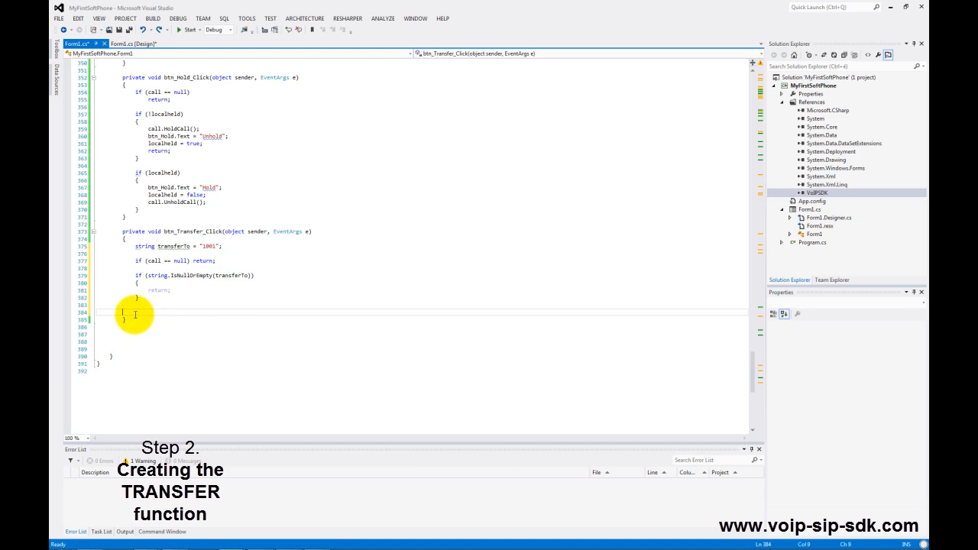
pyautogui.write('call.BlindTransfer(transferTo);')
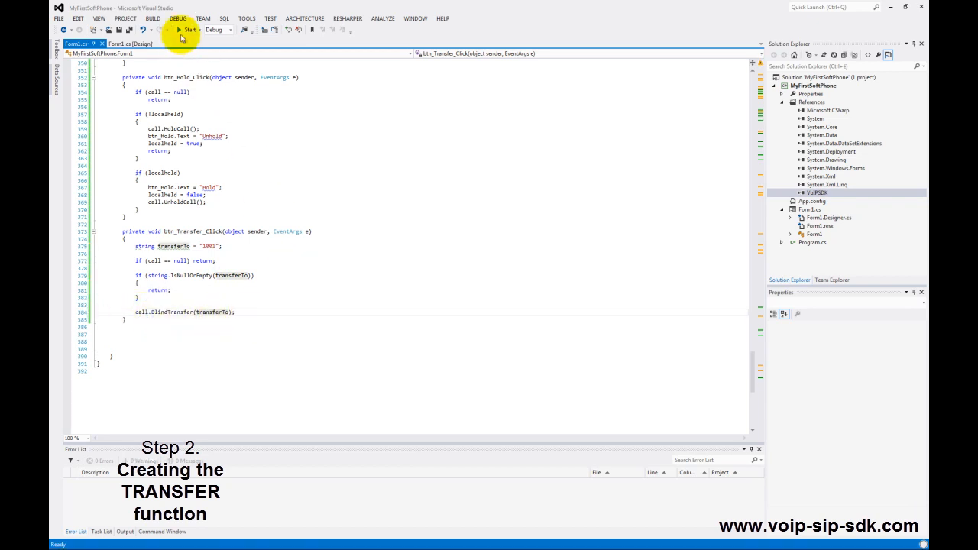
# Step: Run the softphone, press Transfer on a live call, then select lbl_NumberToDial.Text in the dialing code
pyautogui.click(190, 29)
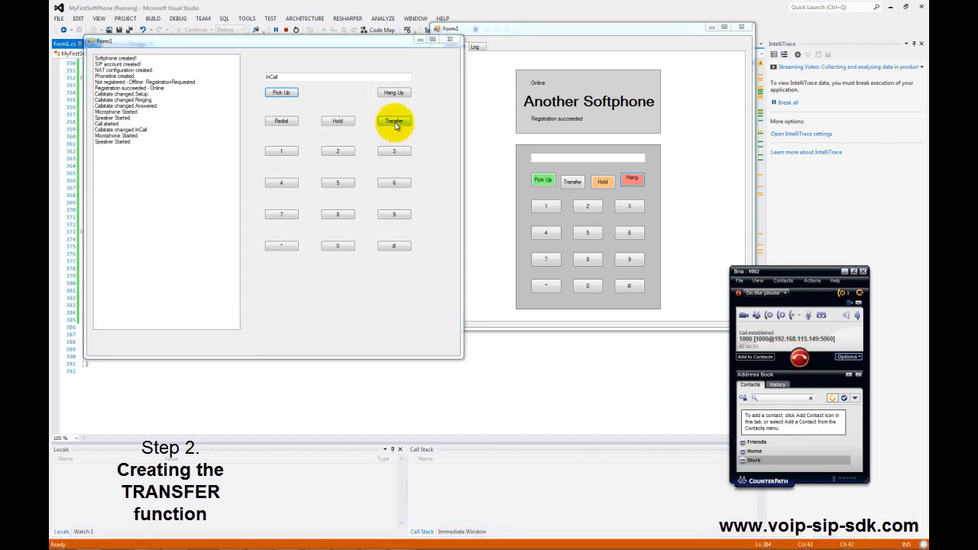
pyautogui.click(394, 121)
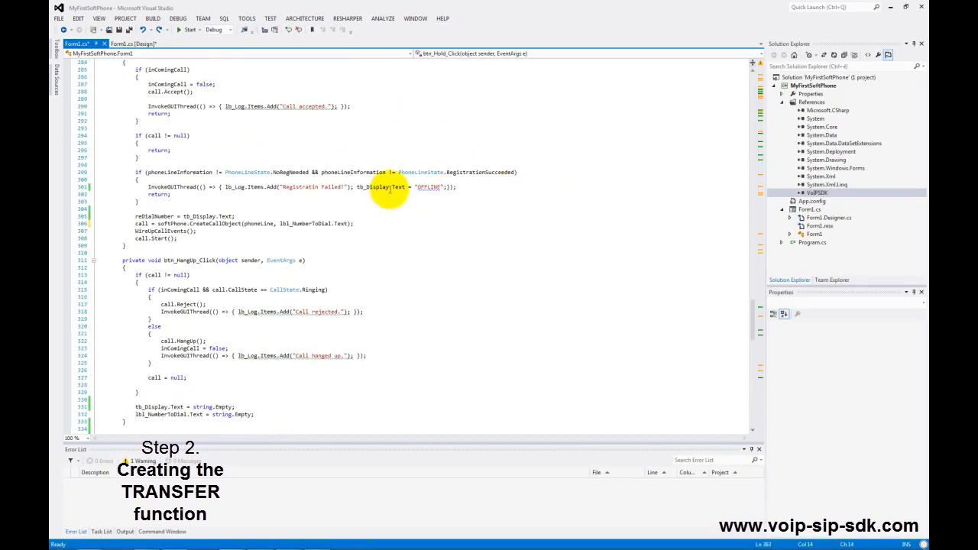
pyautogui.doubleClick(312, 223)
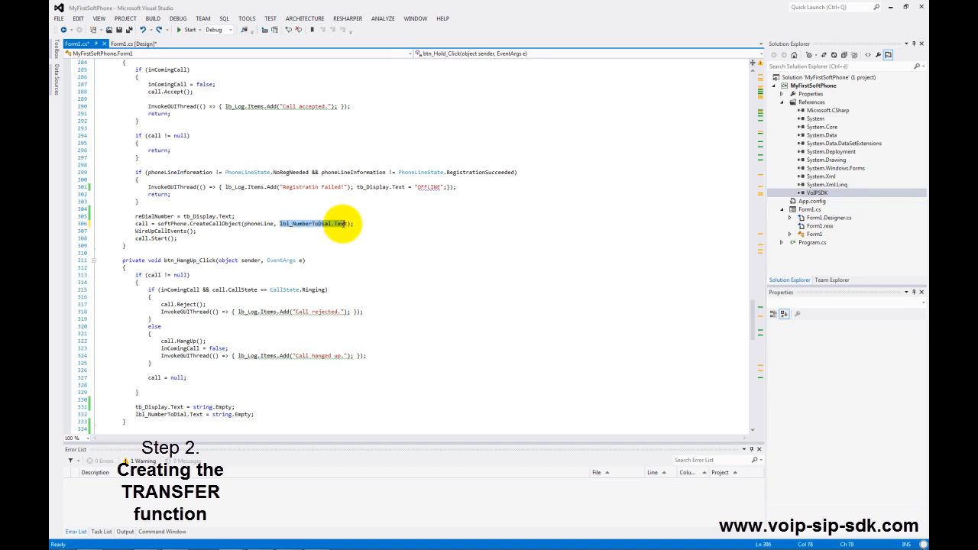